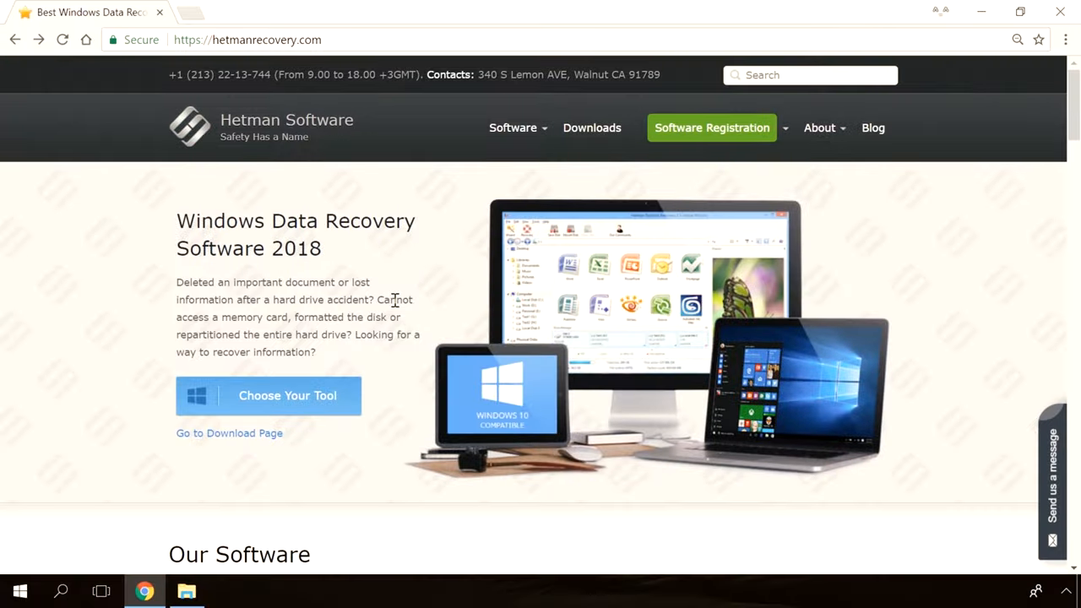
# Start the free download of Partition Recovery 2.8 from its Hetman Software product page
pyautogui.scroll(-3)
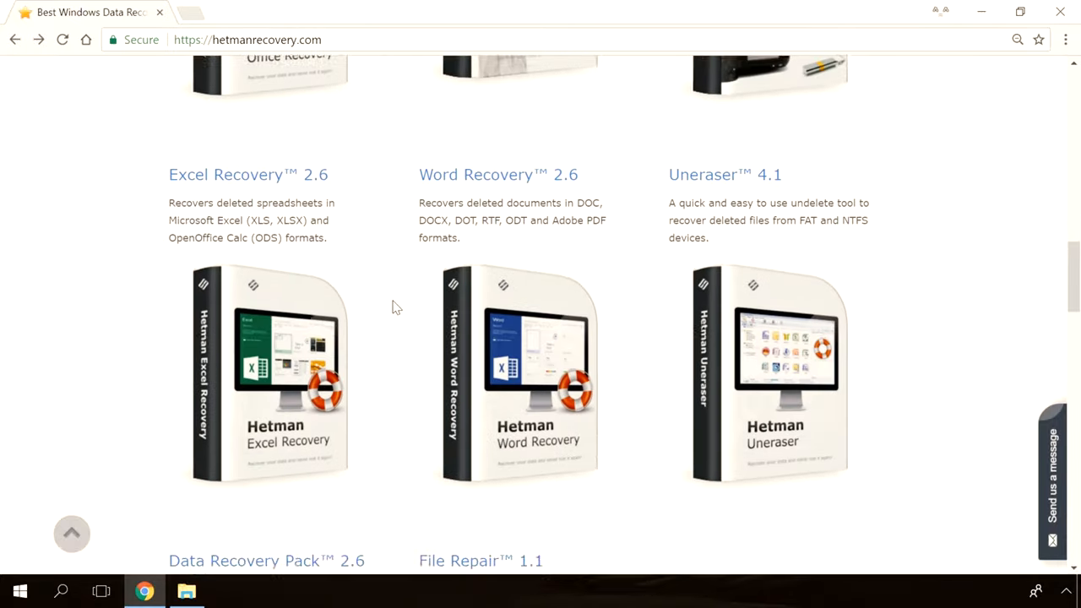
pyautogui.scroll(3)
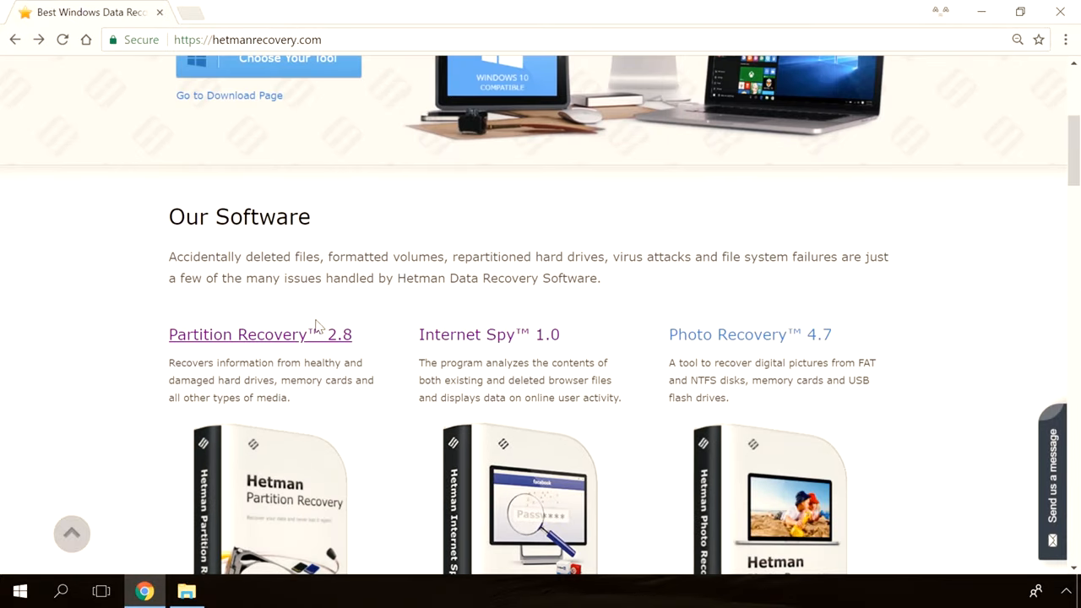
pyautogui.click(236, 334)
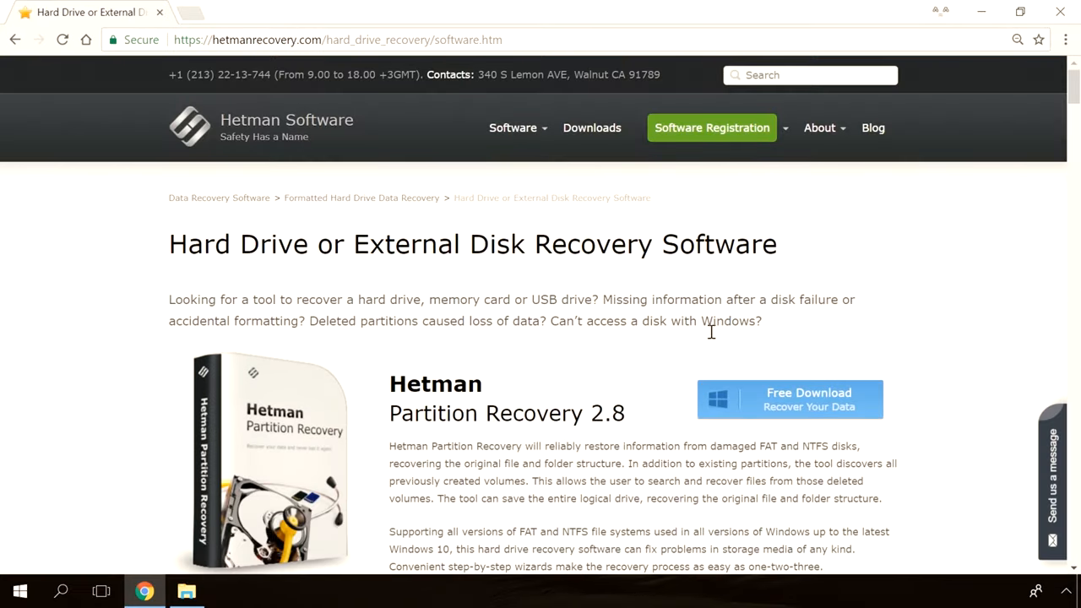
pyautogui.click(789, 398)
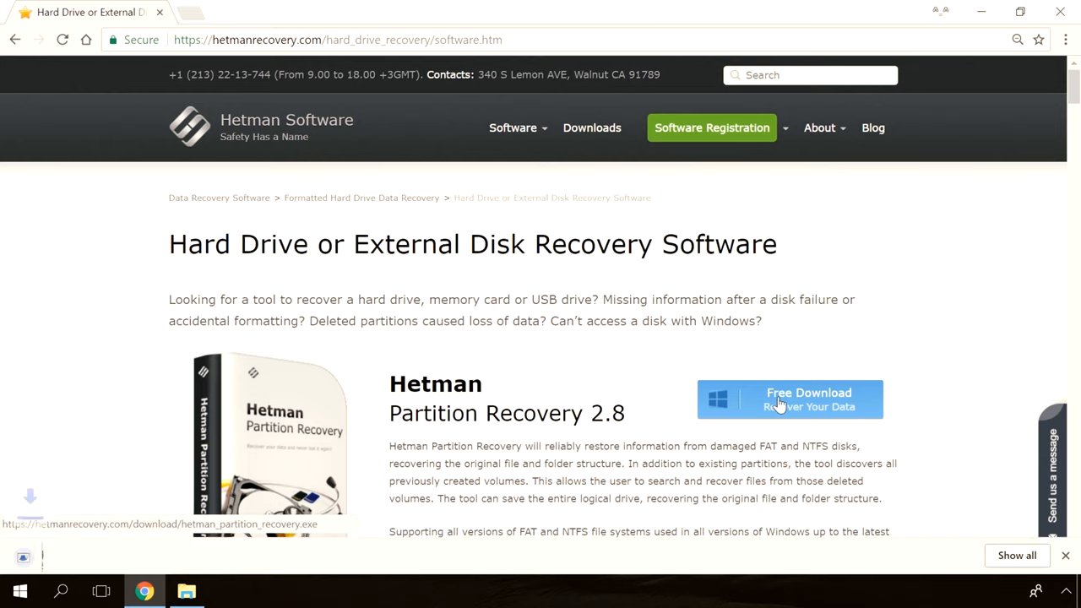
pyautogui.click(789, 399)
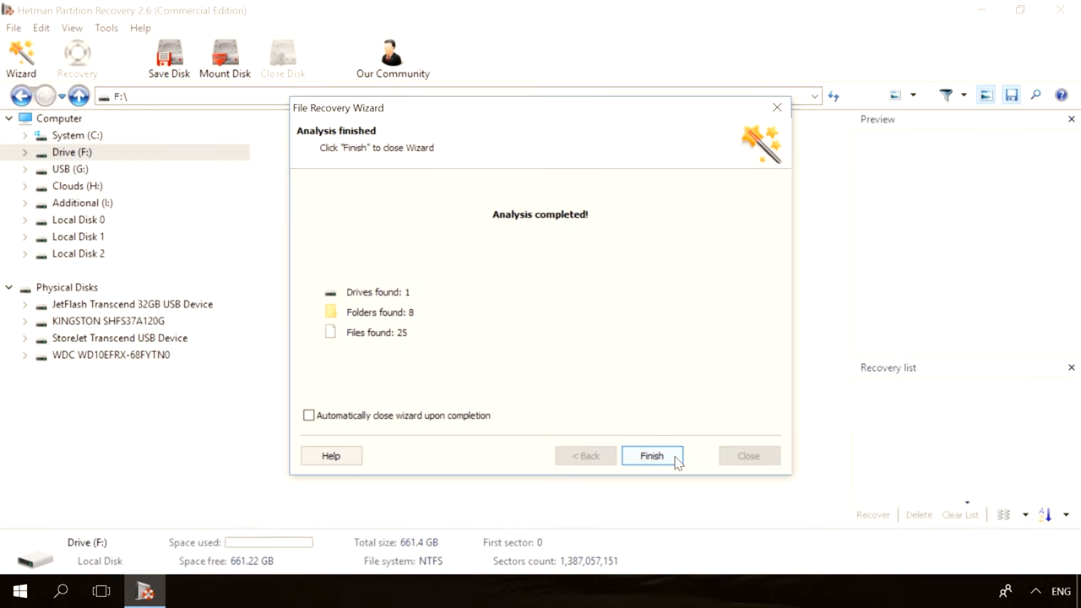
# Finish the Drive F recovery wizard and preview one of the recovered image files
pyautogui.click(652, 456)
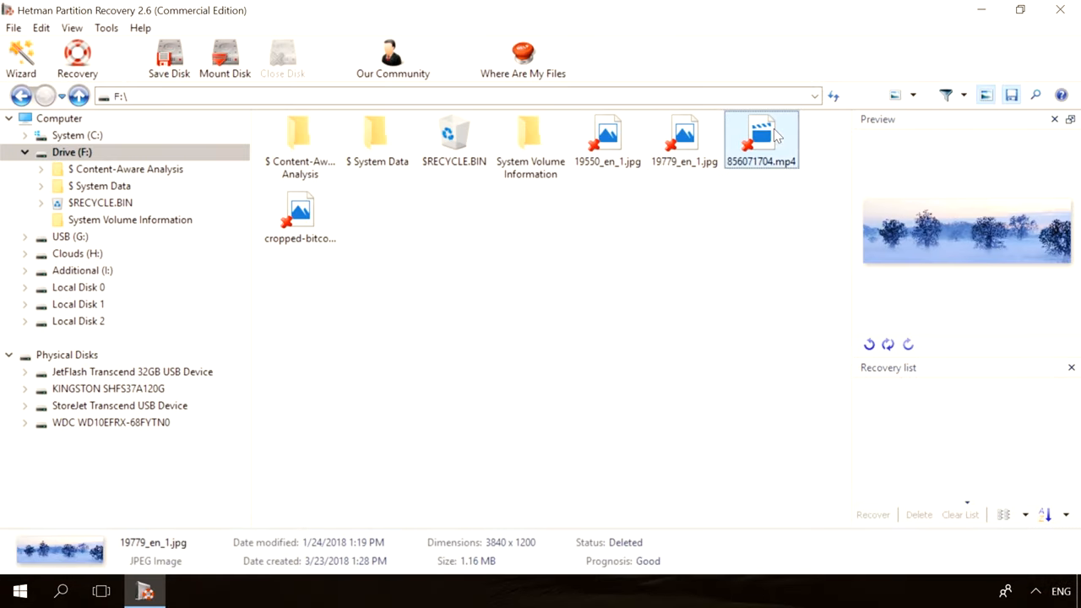
pyautogui.click(78, 57)
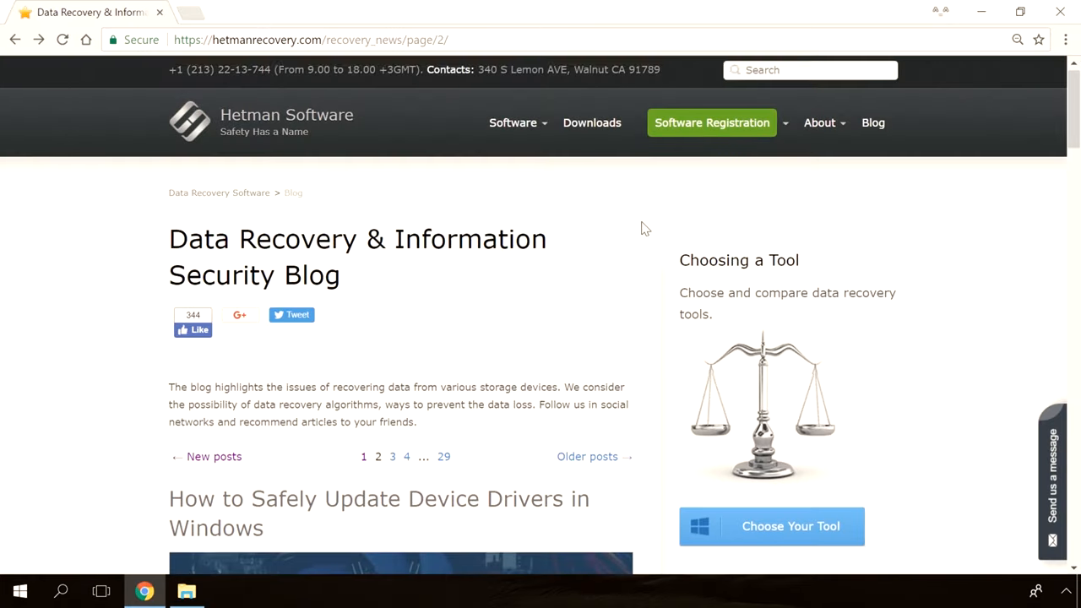
# Read through the 'Windows Detected a Hard Disk Problem' article, then close Chrome
pyautogui.scroll(-3)
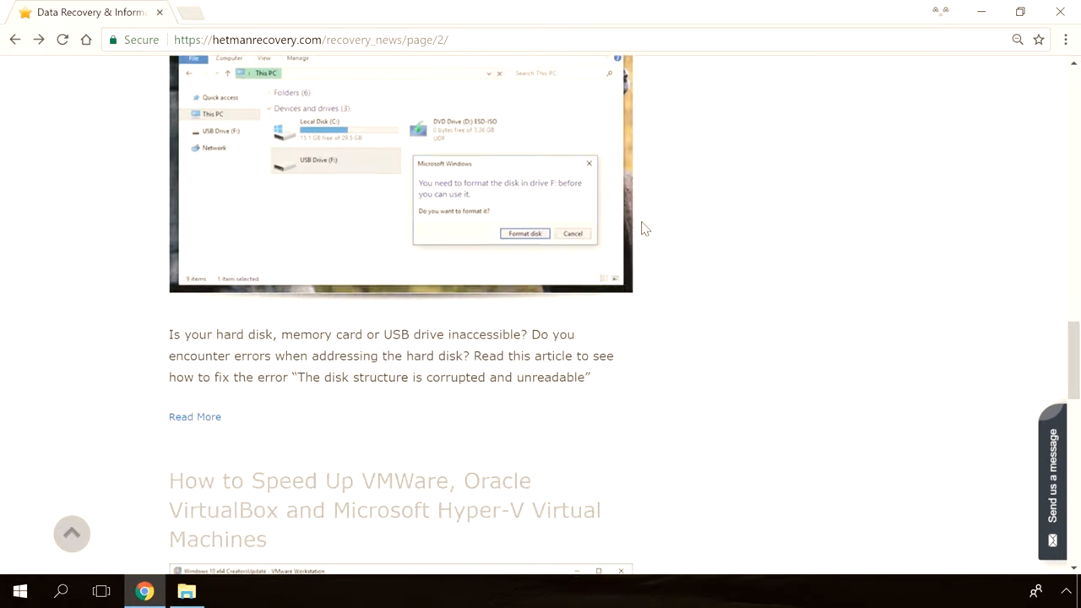
pyautogui.scroll(-3)
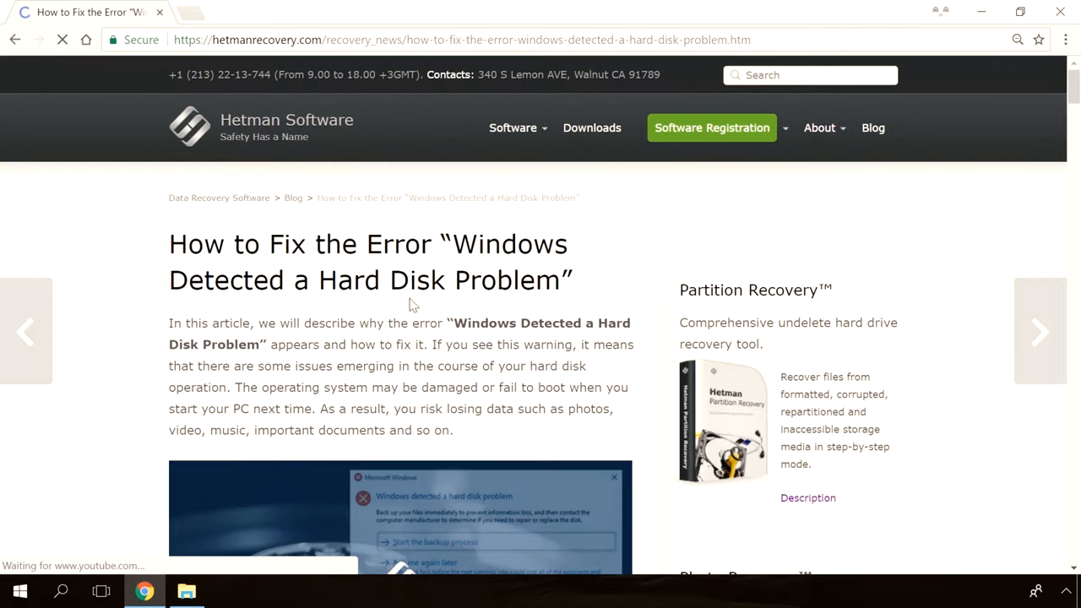
pyautogui.scroll(-3)
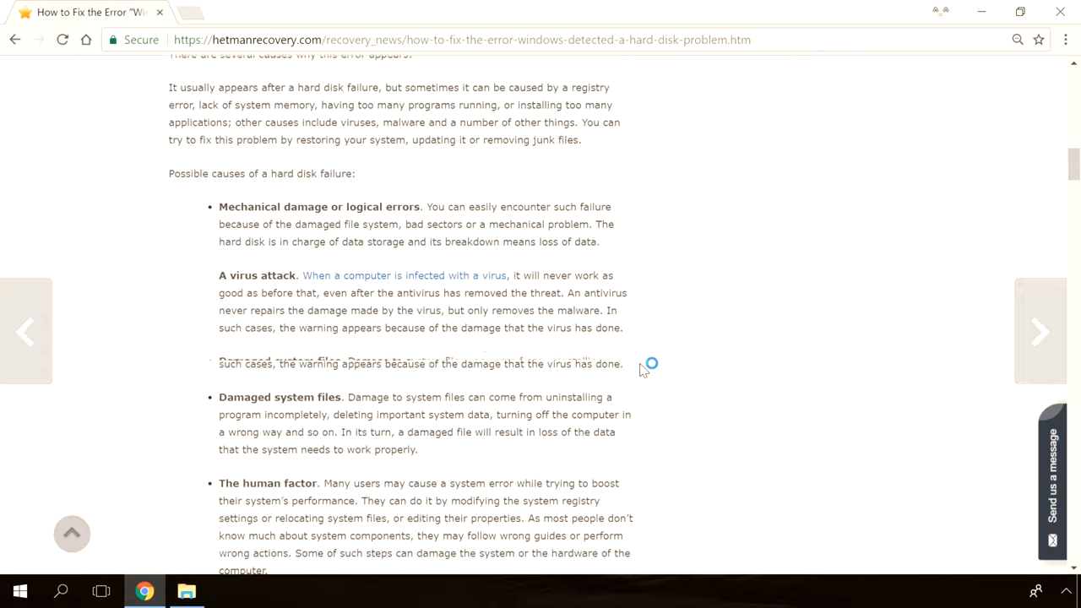
pyautogui.scroll(-3)
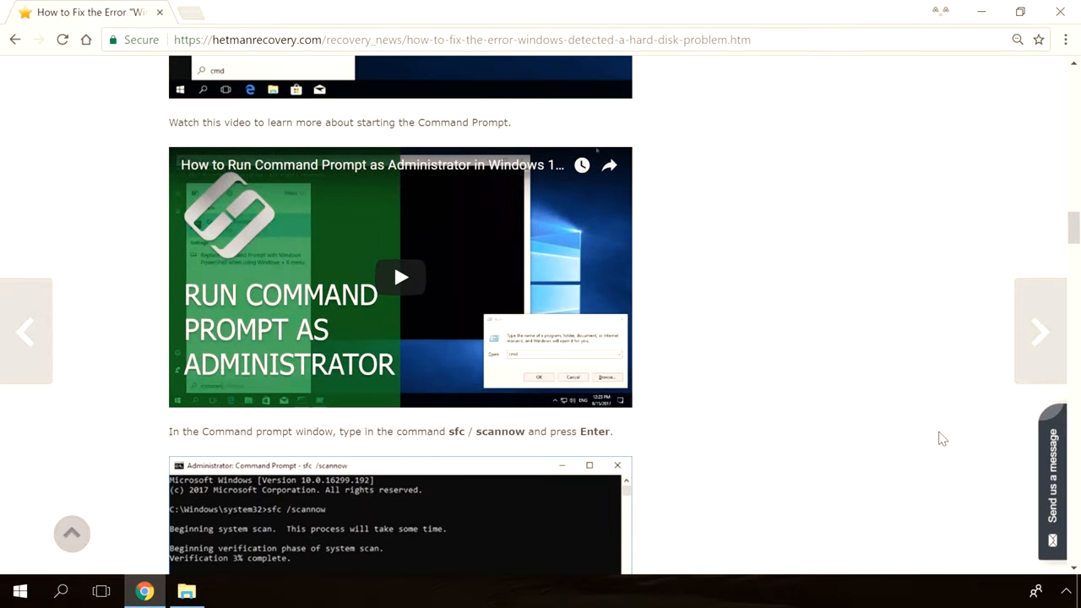
pyautogui.click(1051, 482)
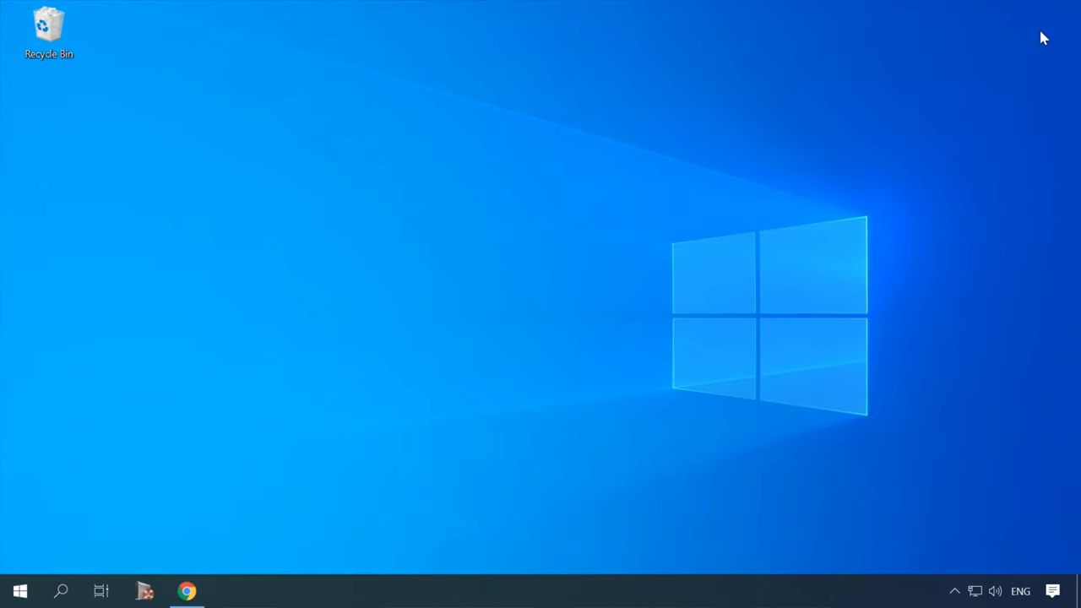
# Restore the Chrome window showing meet.google.com from the taskbar
pyautogui.click(186, 591)
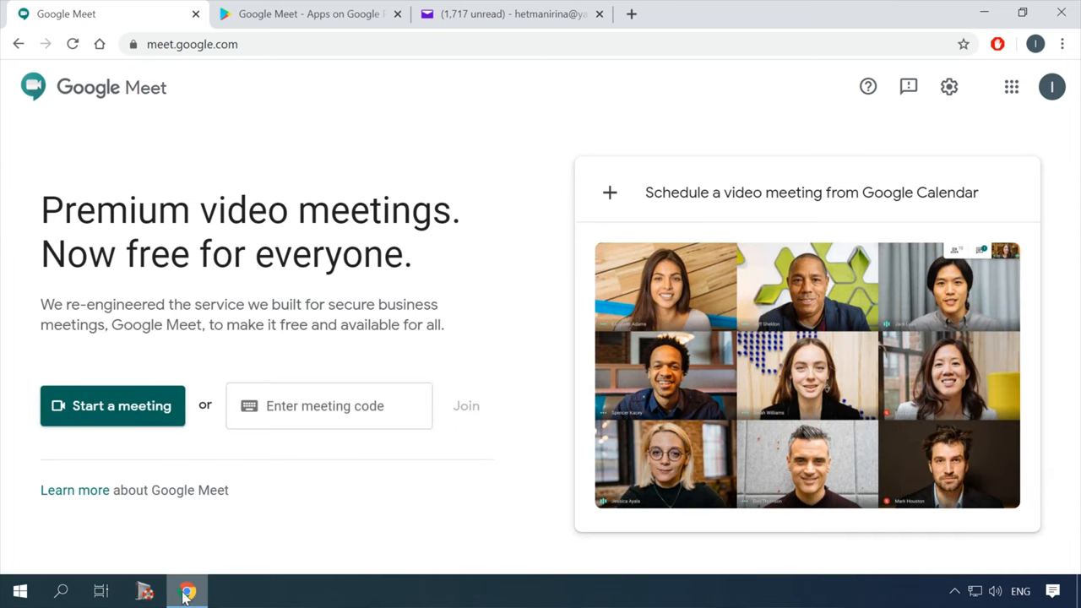
pyautogui.moveTo(189, 104)
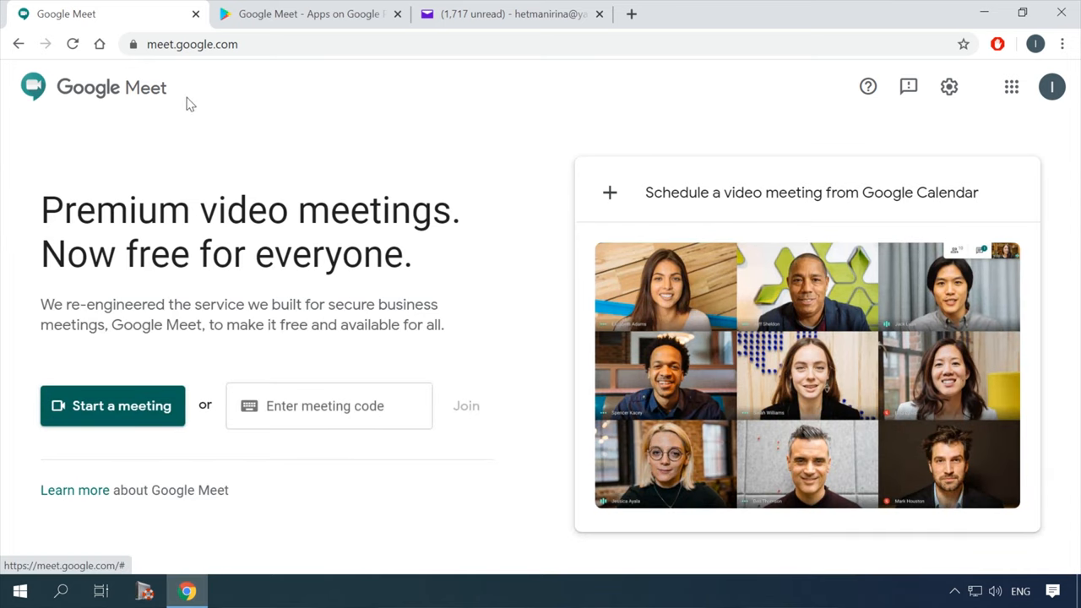
pyautogui.moveTo(256, 108)
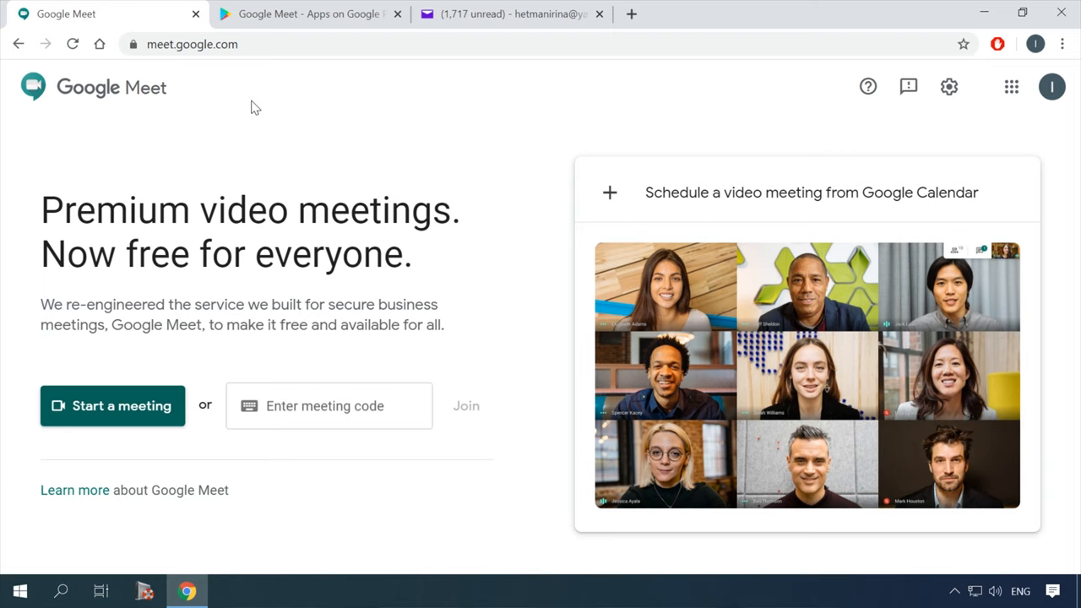
pyautogui.moveTo(311, 72)
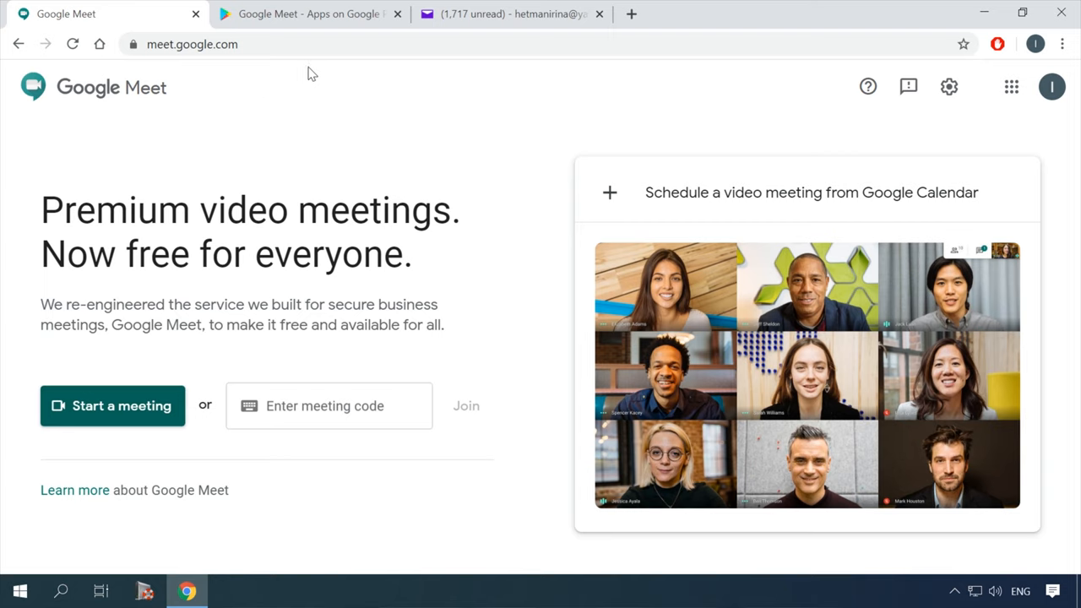
pyautogui.click(307, 13)
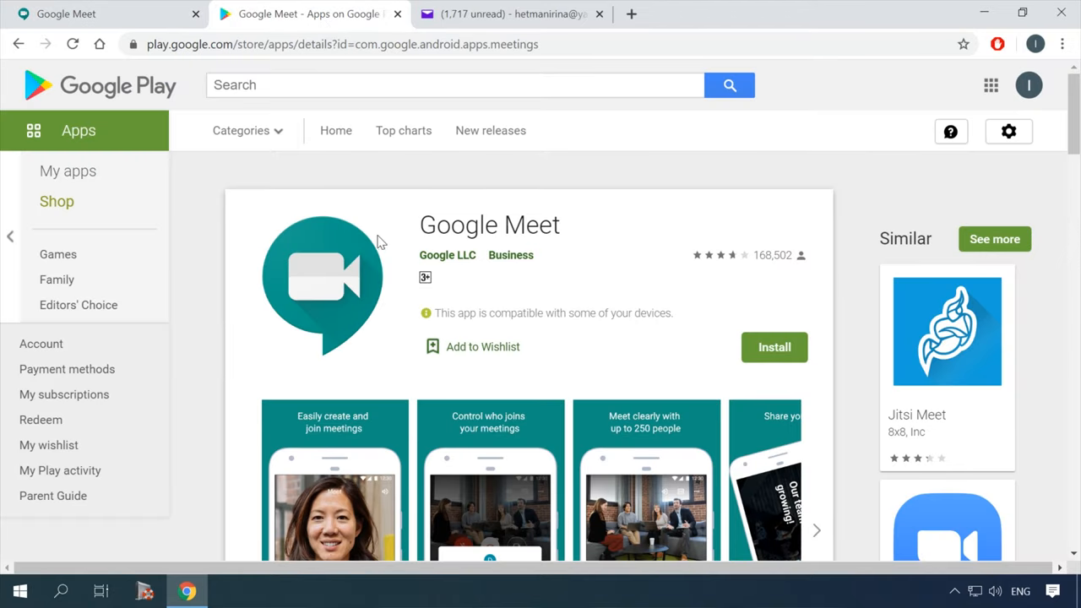
pyautogui.moveTo(689, 306)
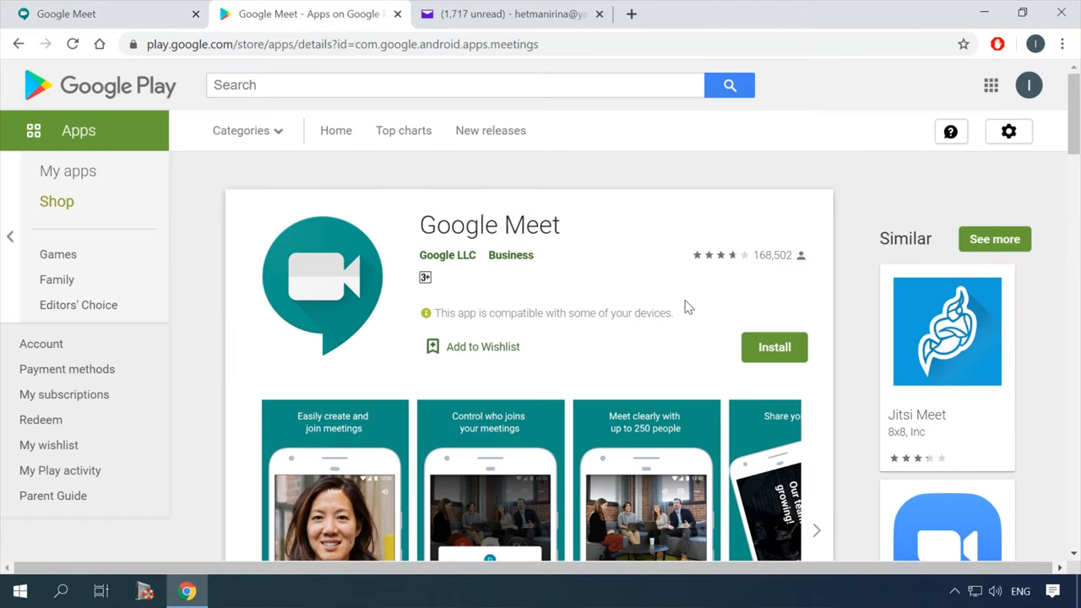
pyautogui.moveTo(773, 348)
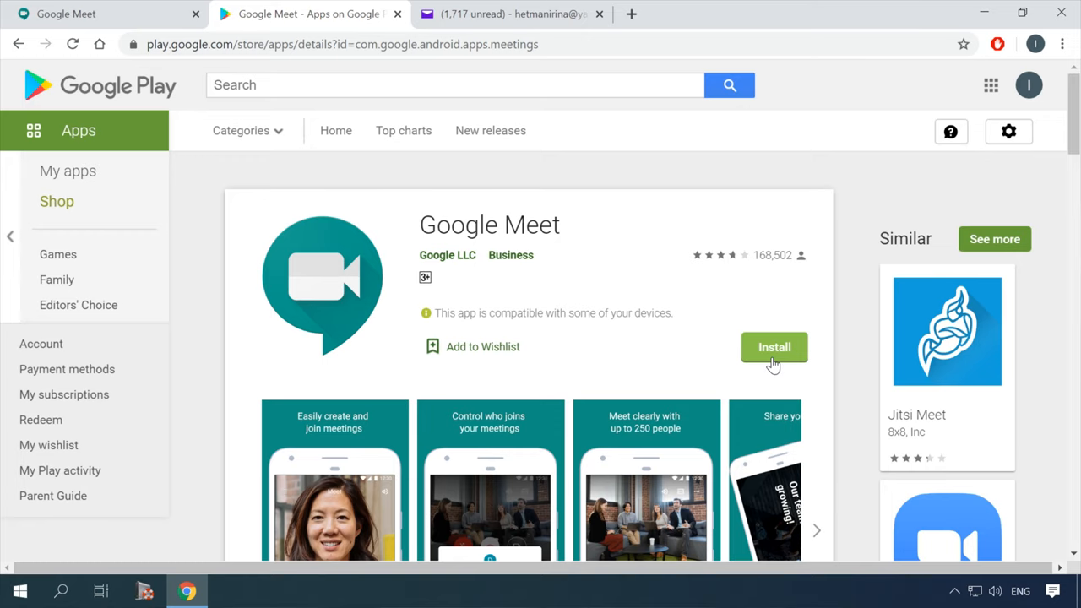
pyautogui.scroll(-3)
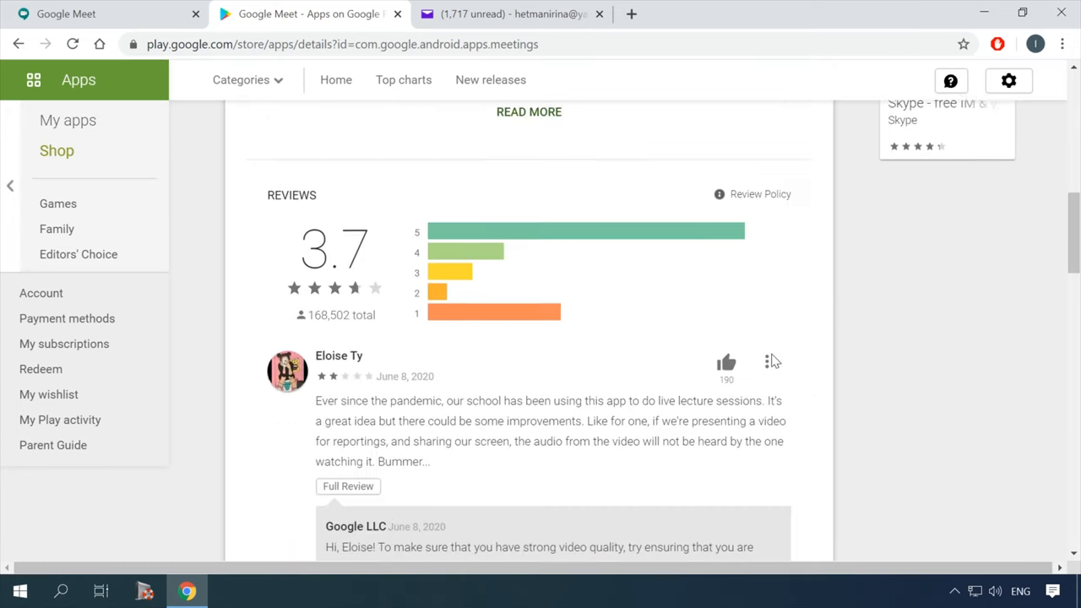
pyautogui.scroll(3)
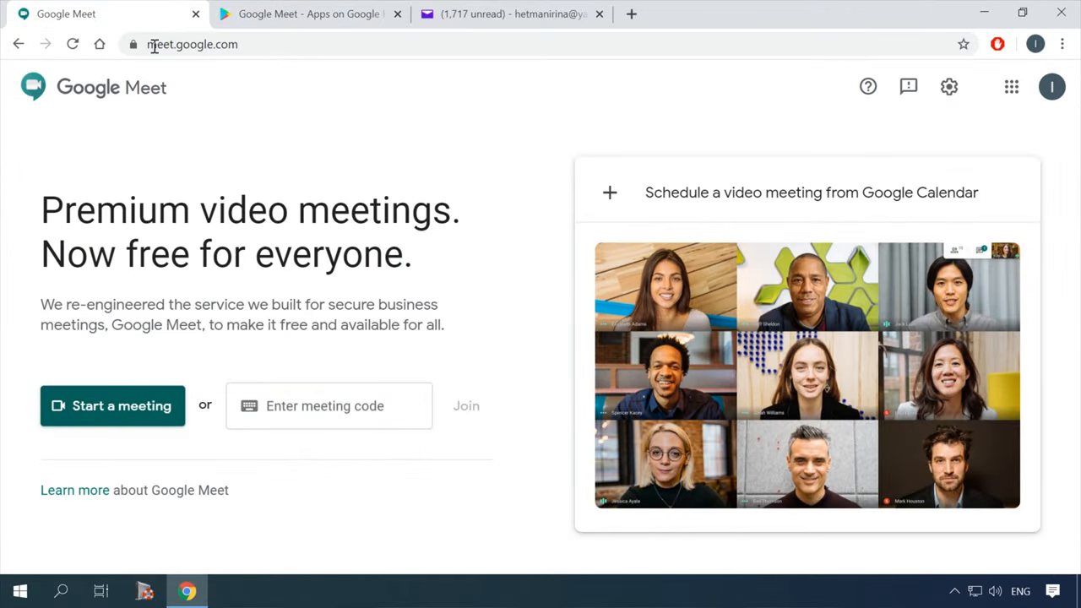
# Start an instant meeting, dismiss the camera warning and turn the camera off before joining
pyautogui.click(112, 406)
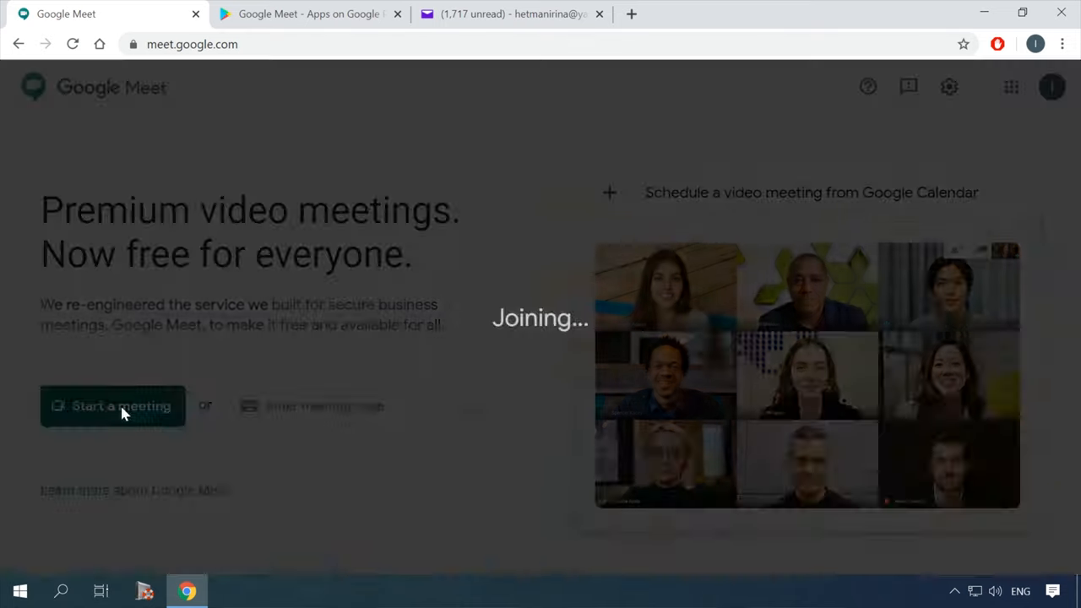
pyautogui.click(112, 406)
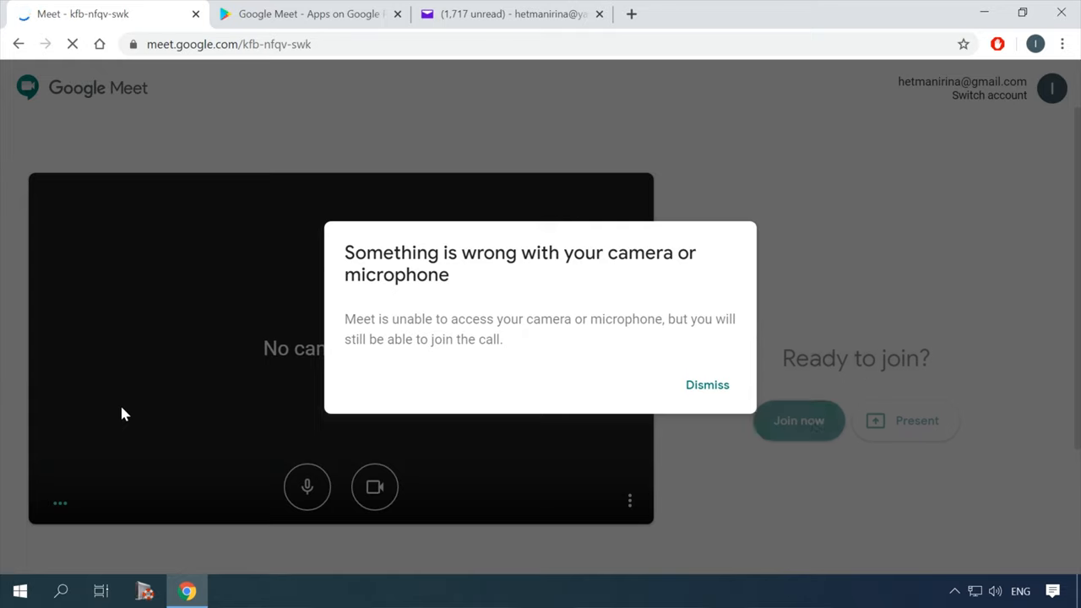
pyautogui.click(706, 385)
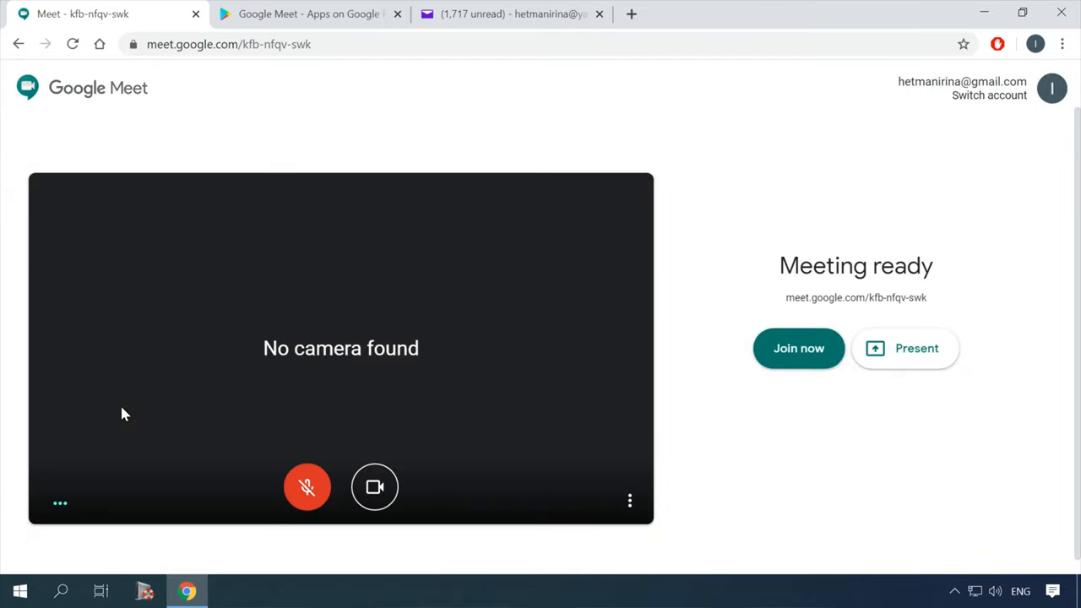
pyautogui.moveTo(375, 486)
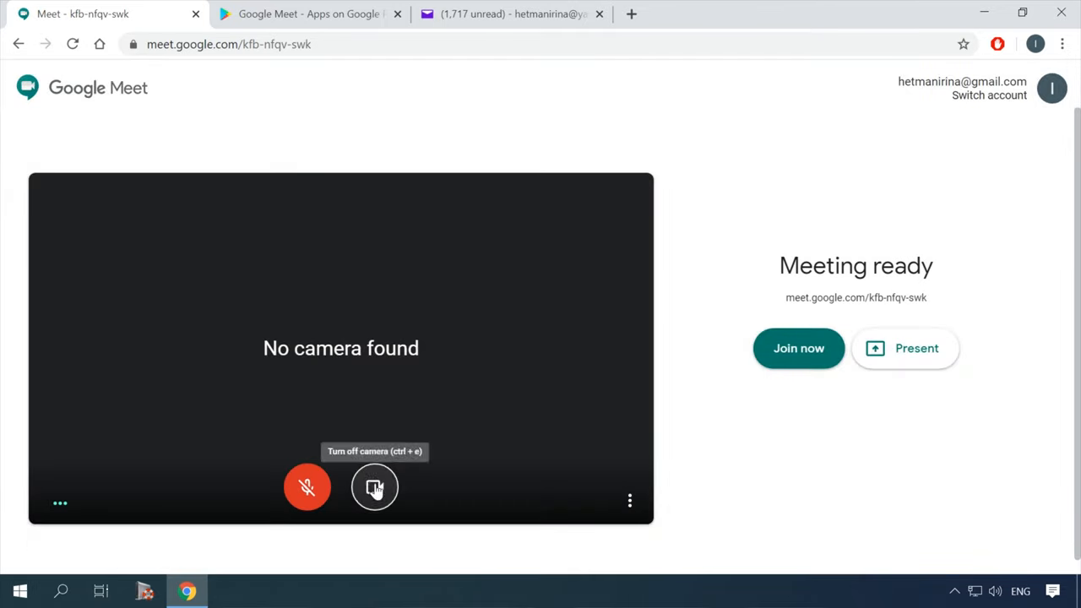
pyautogui.click(375, 486)
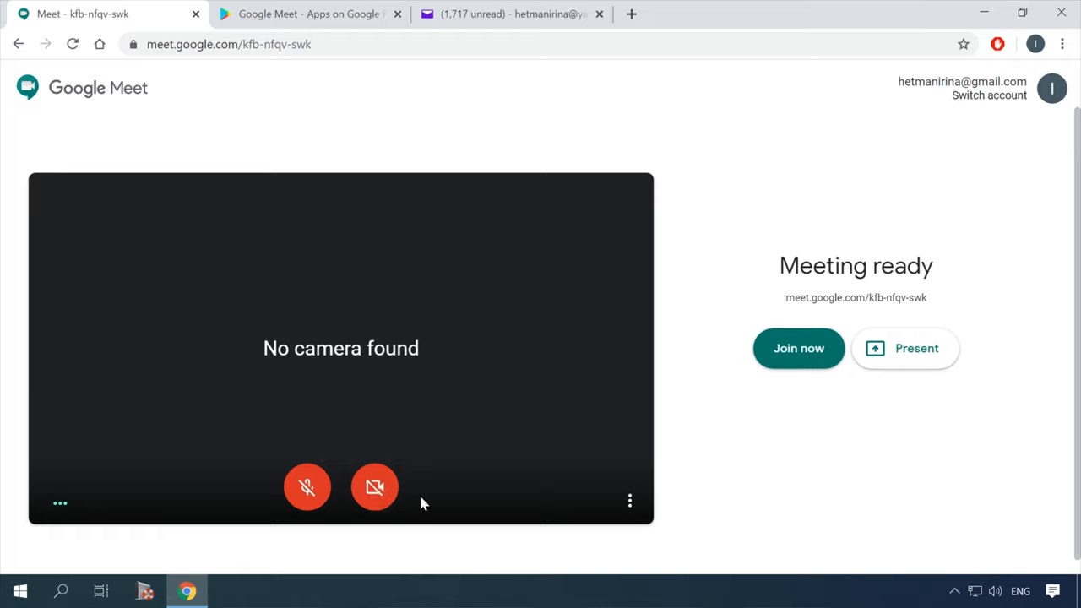
pyautogui.moveTo(375, 488)
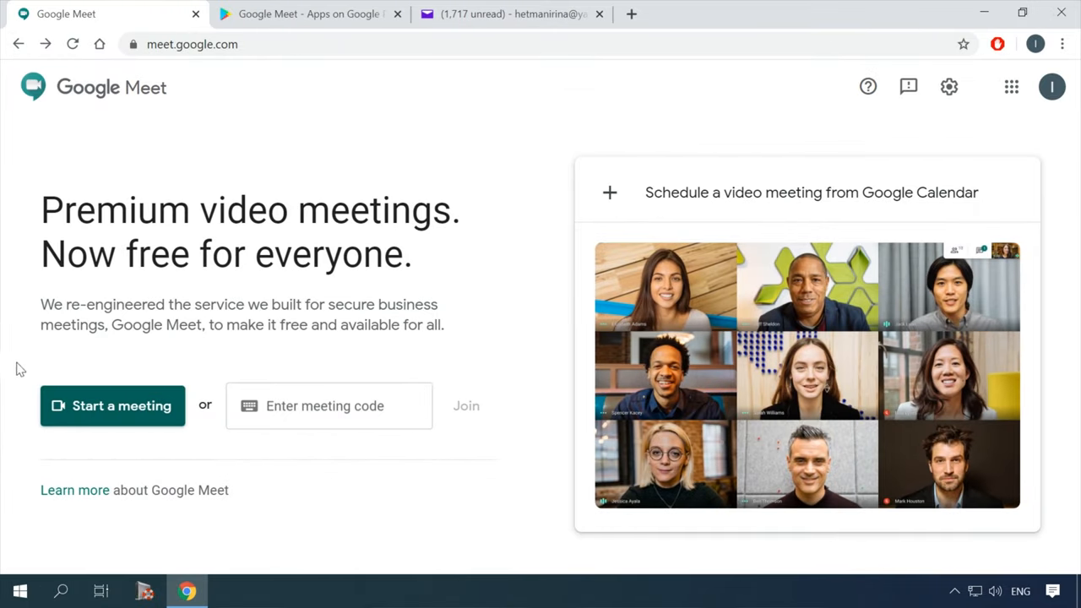
pyautogui.moveTo(176, 453)
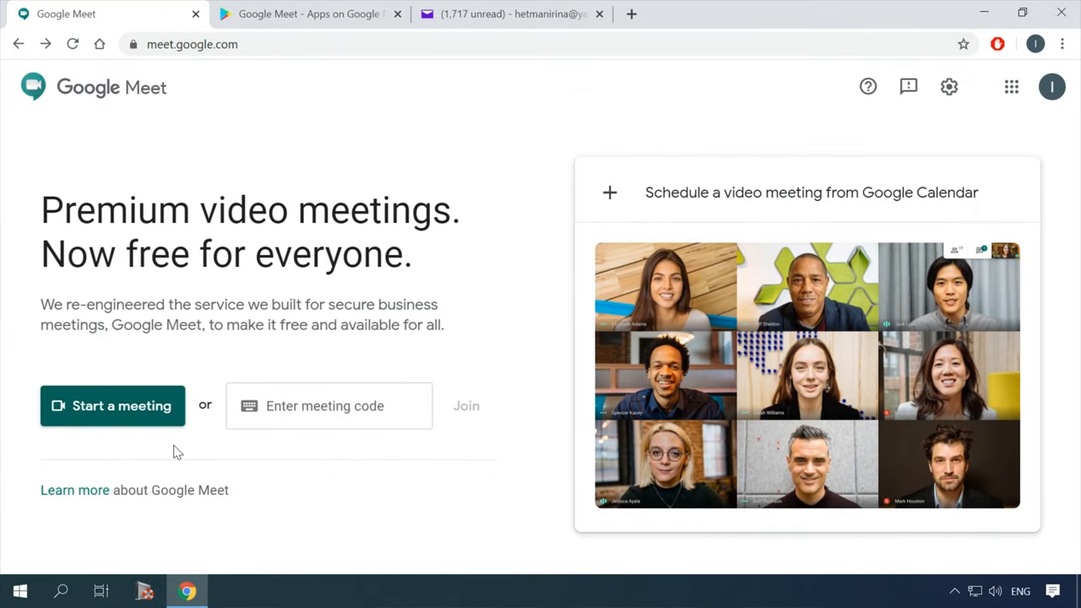
# Enter 'jkljkllk' in the meeting code box, leading to scheduling via Google Calendar
pyautogui.click(328, 406)
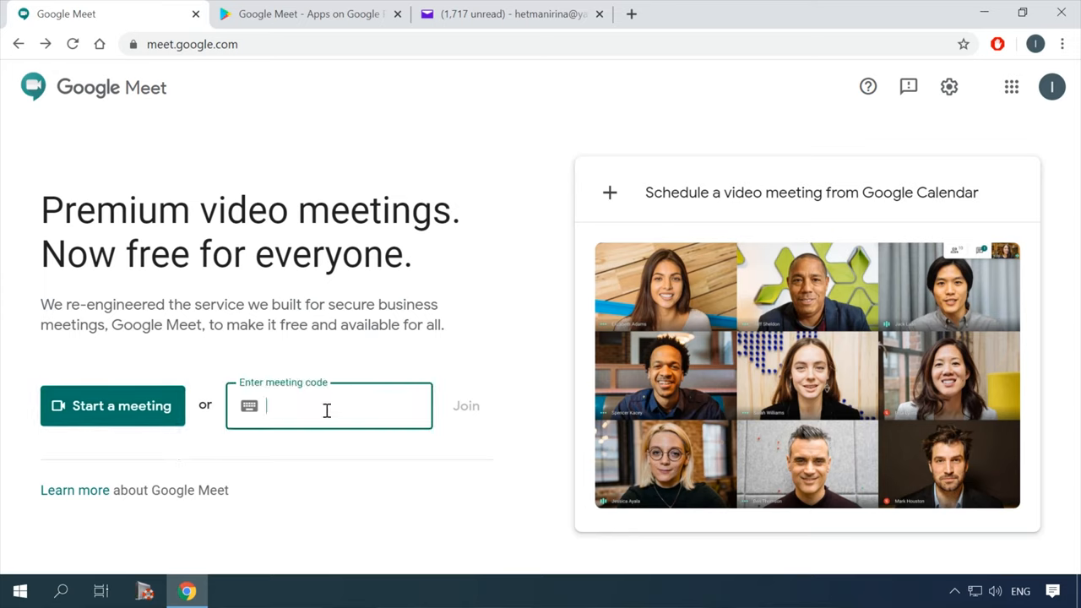
pyautogui.write('jkljkllk')
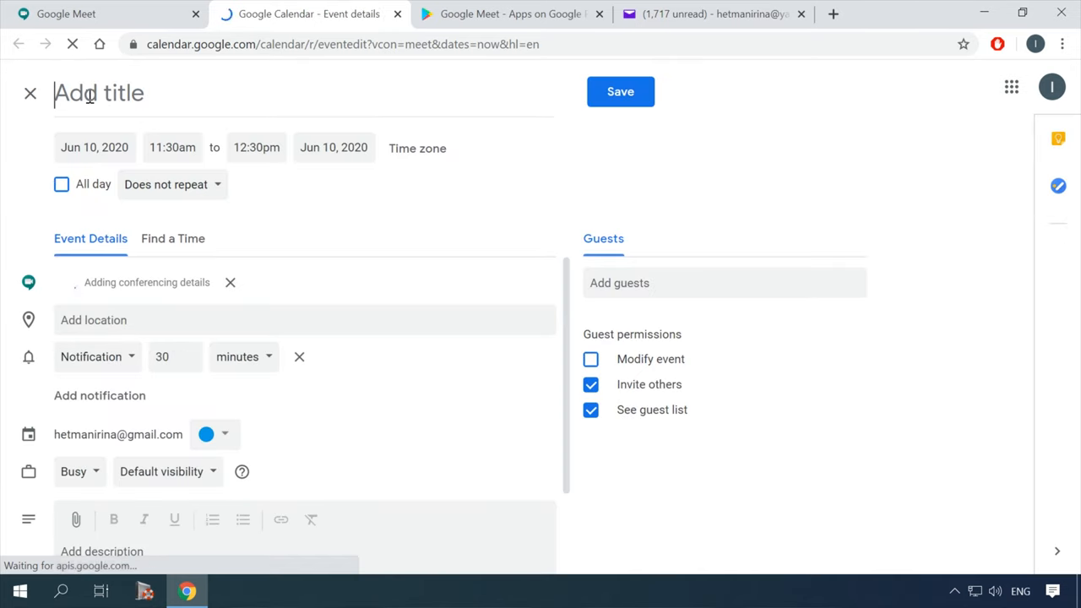
# Title the event 1111, add the description 'test' and save it
pyautogui.write('1111')
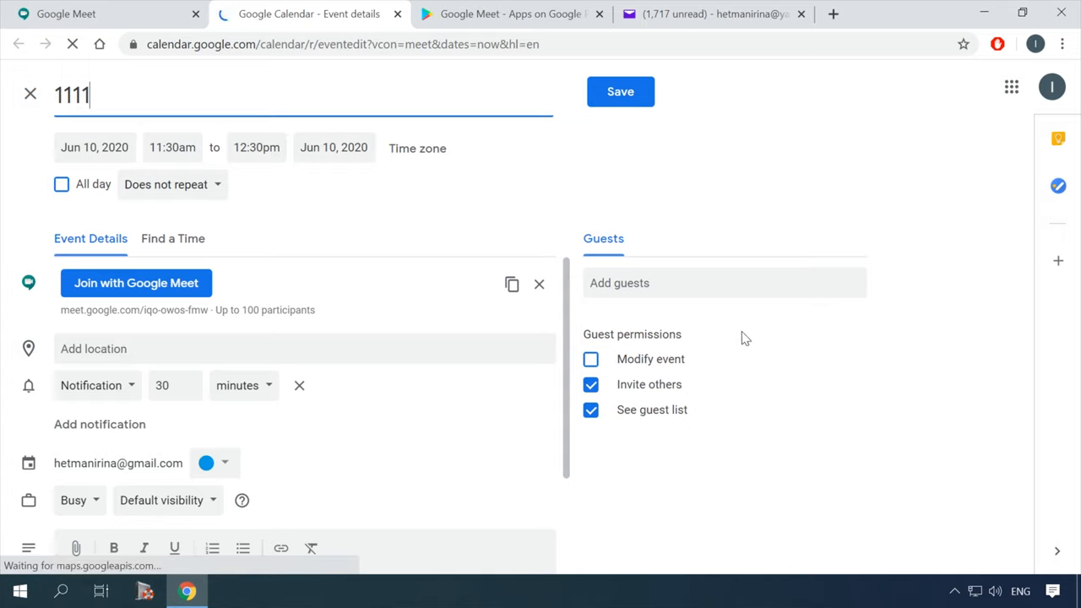
pyautogui.scroll(-3)
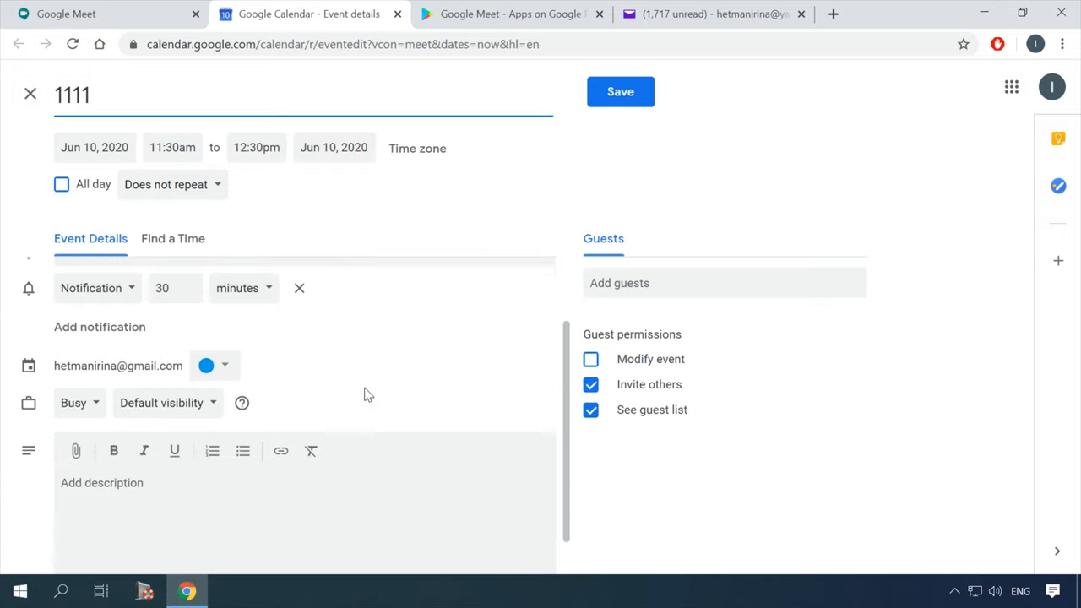
pyautogui.write('test')
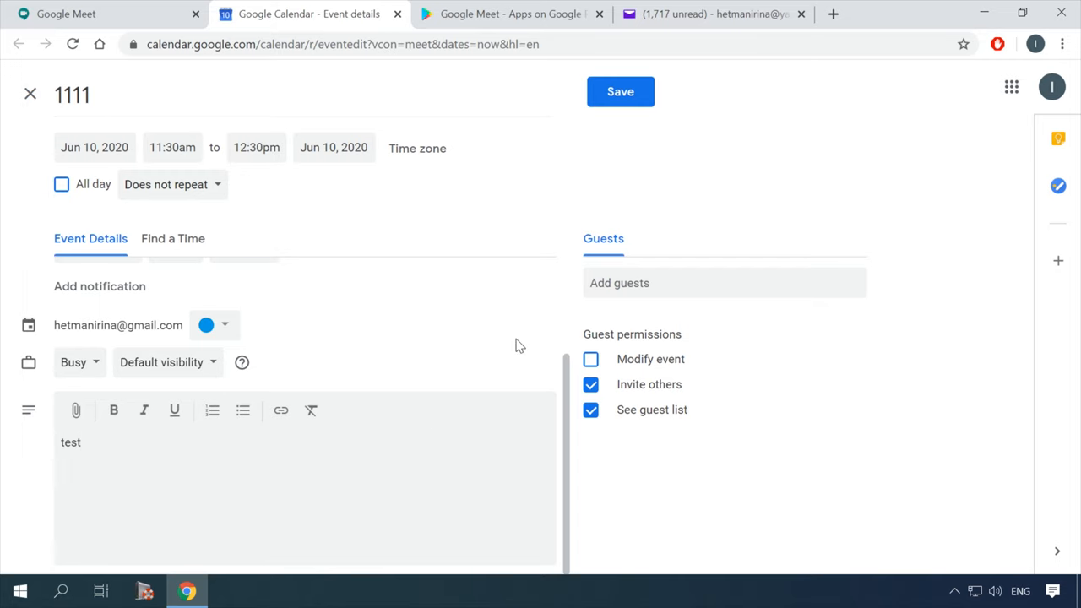
pyautogui.click(620, 92)
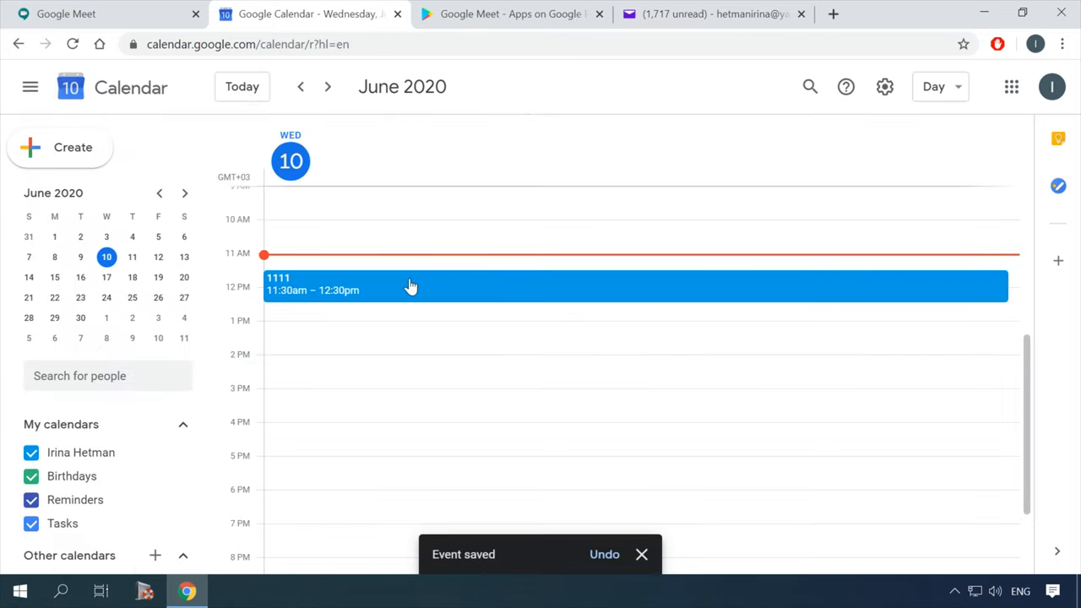
# Reopen the saved 1111 event and start adding an attachment to it
pyautogui.click(413, 288)
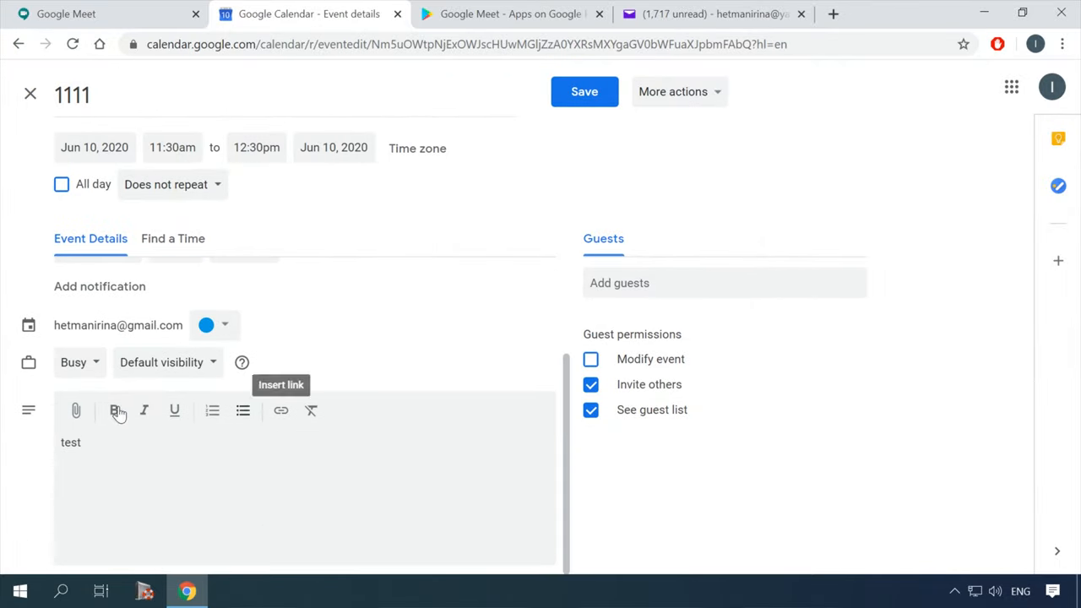
pyautogui.click(76, 410)
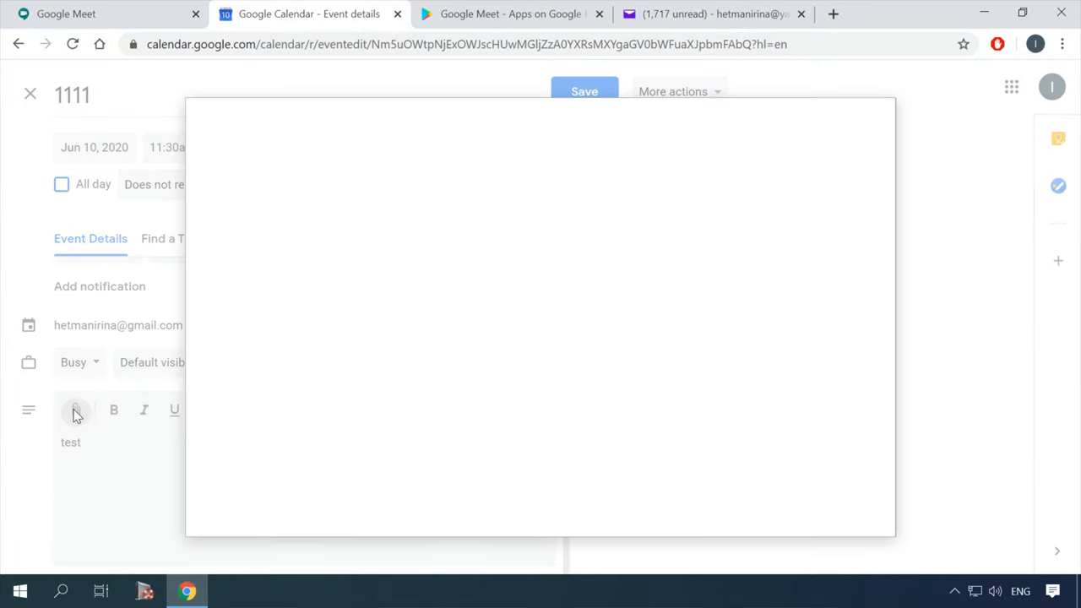
pyautogui.click(76, 410)
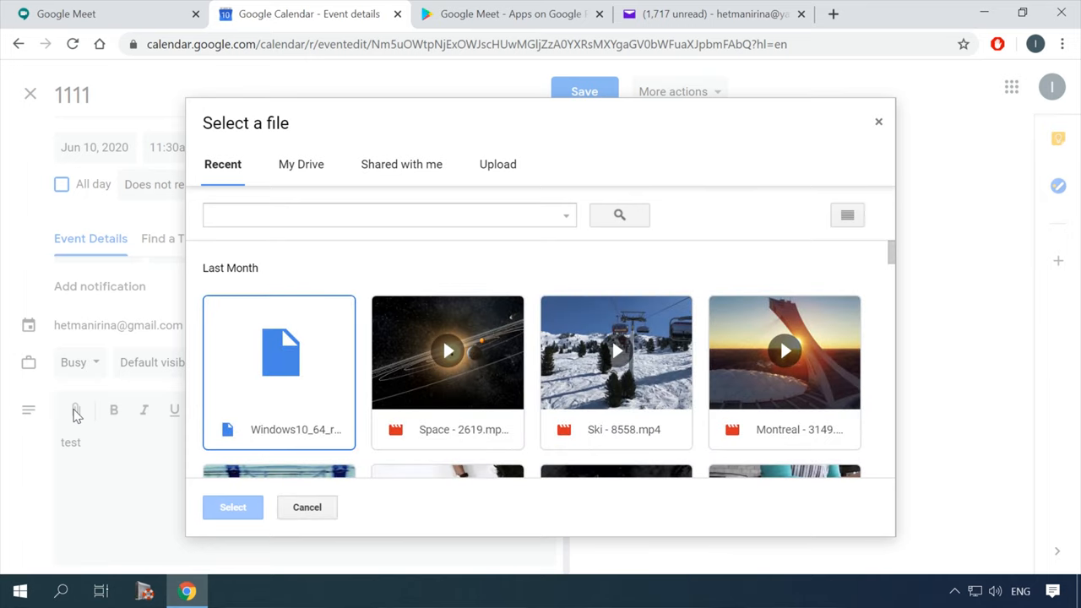
pyautogui.scroll(-3)
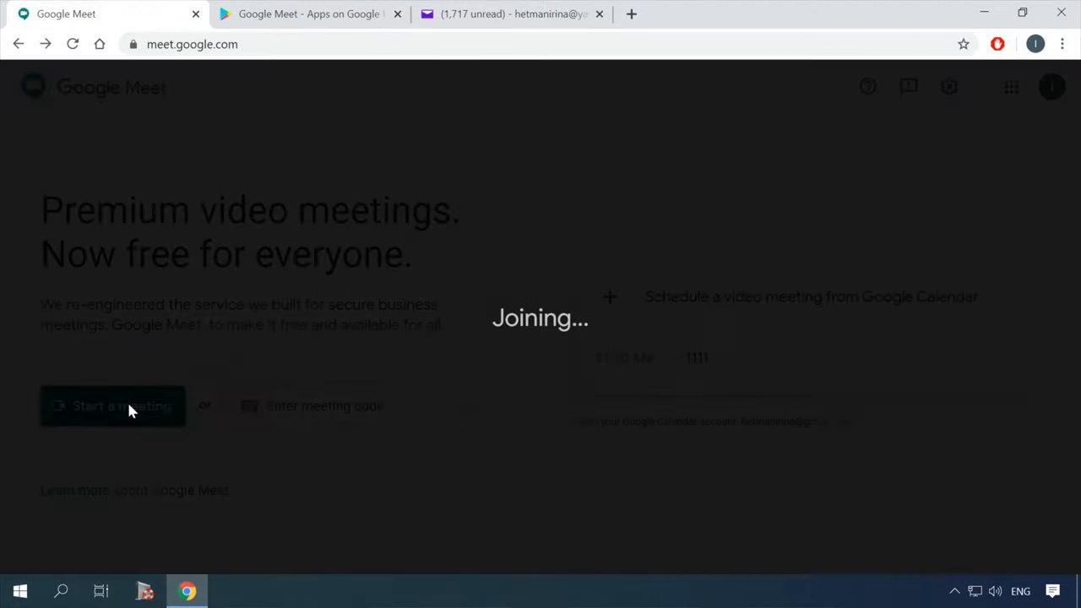
# Start a new instant meeting and join it with the camera turned off
pyautogui.click(112, 406)
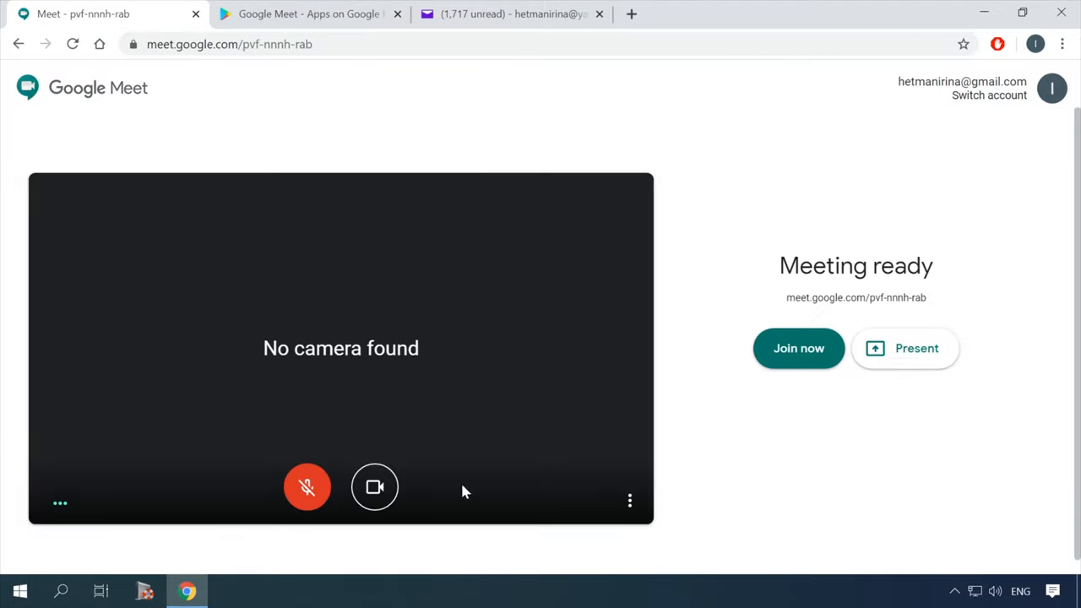
pyautogui.click(375, 486)
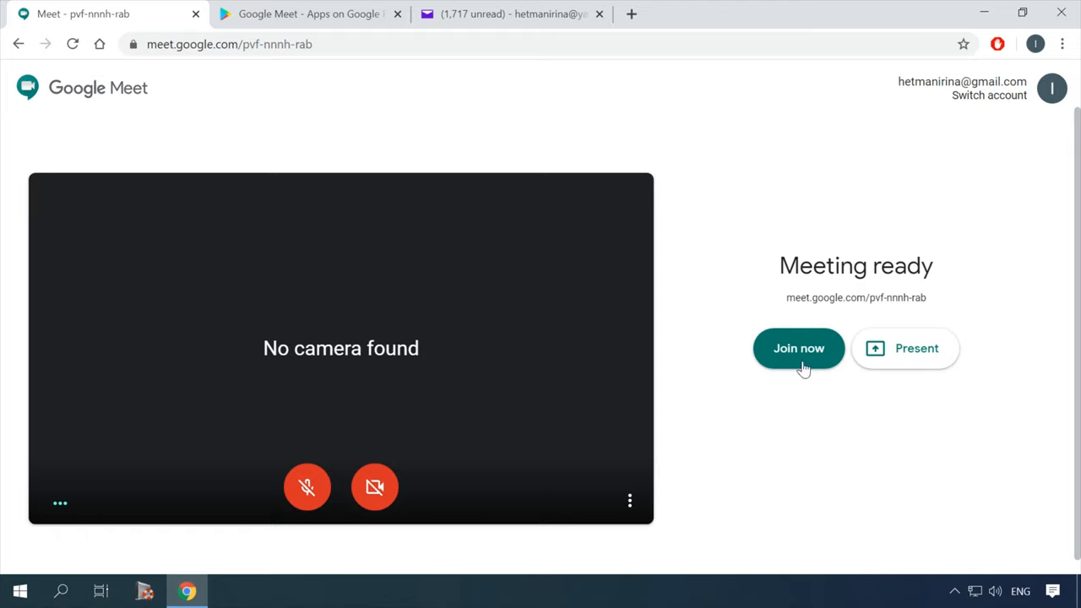
pyautogui.click(797, 348)
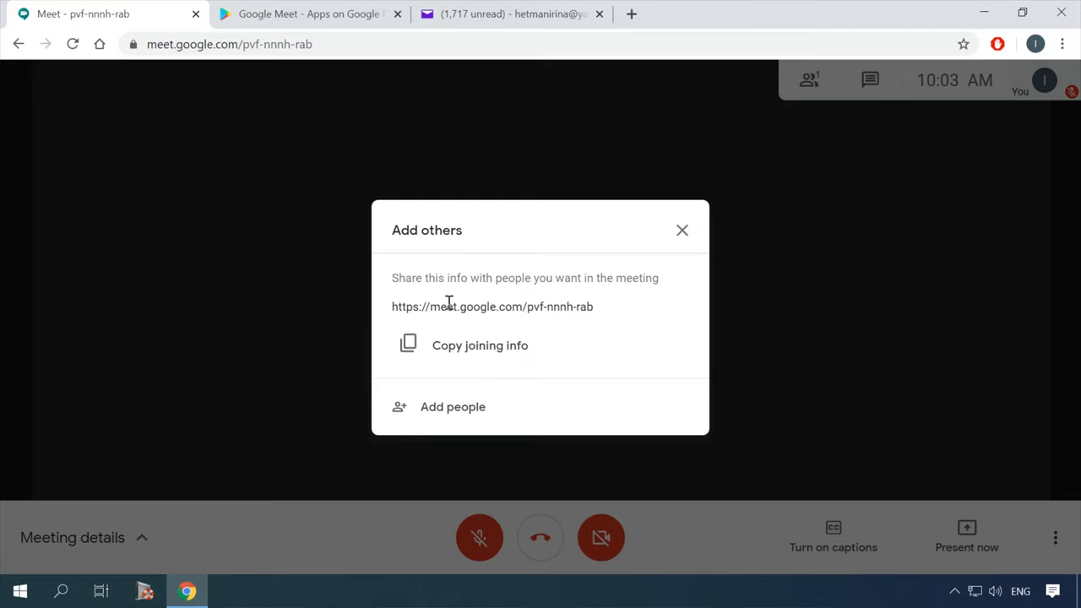
pyautogui.moveTo(452, 406)
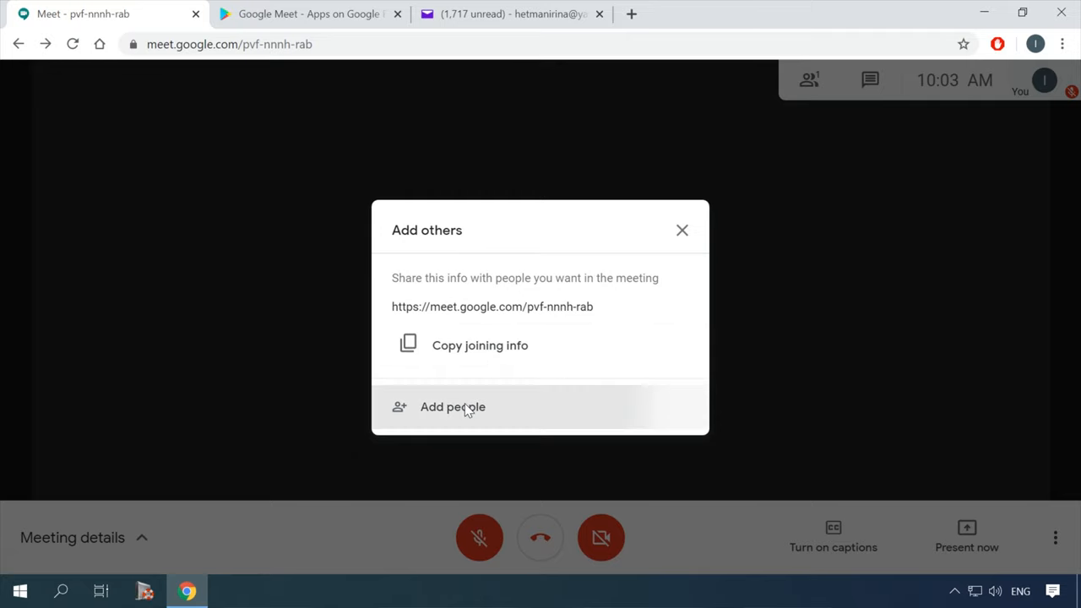
pyautogui.click(453, 405)
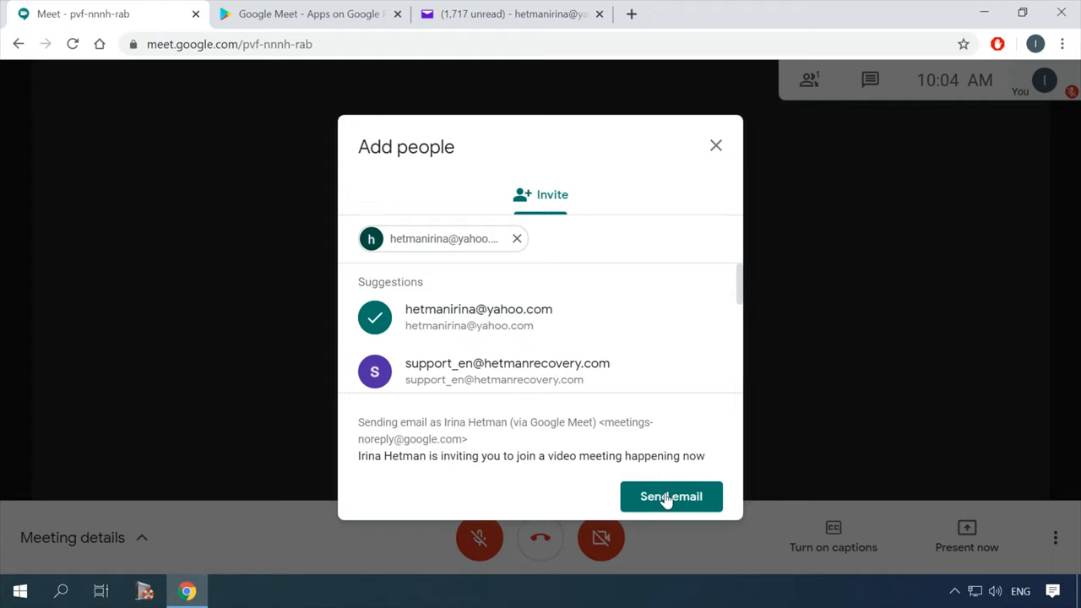
pyautogui.click(671, 497)
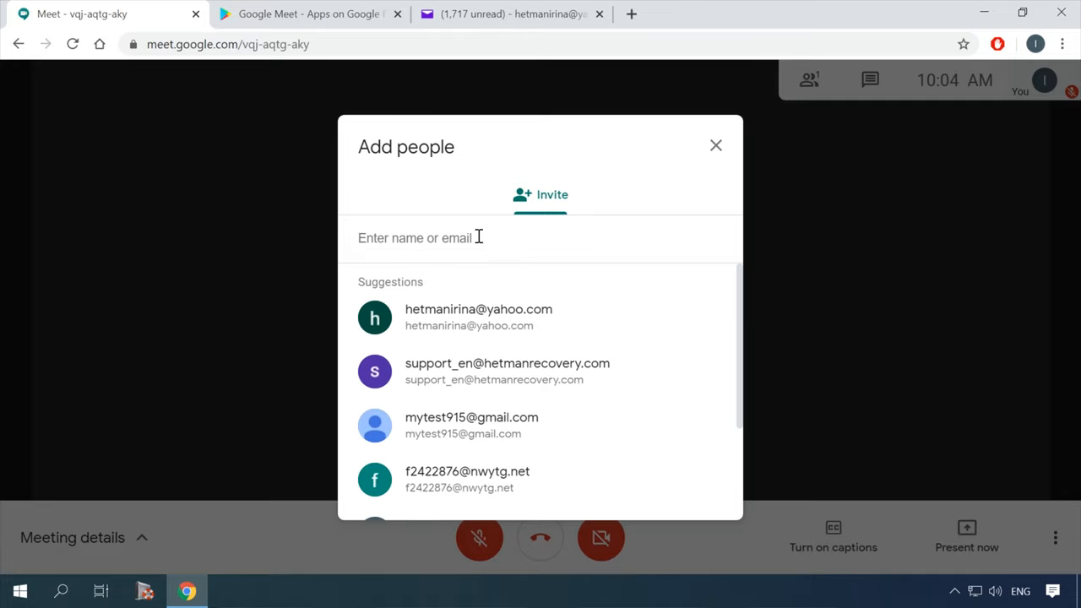
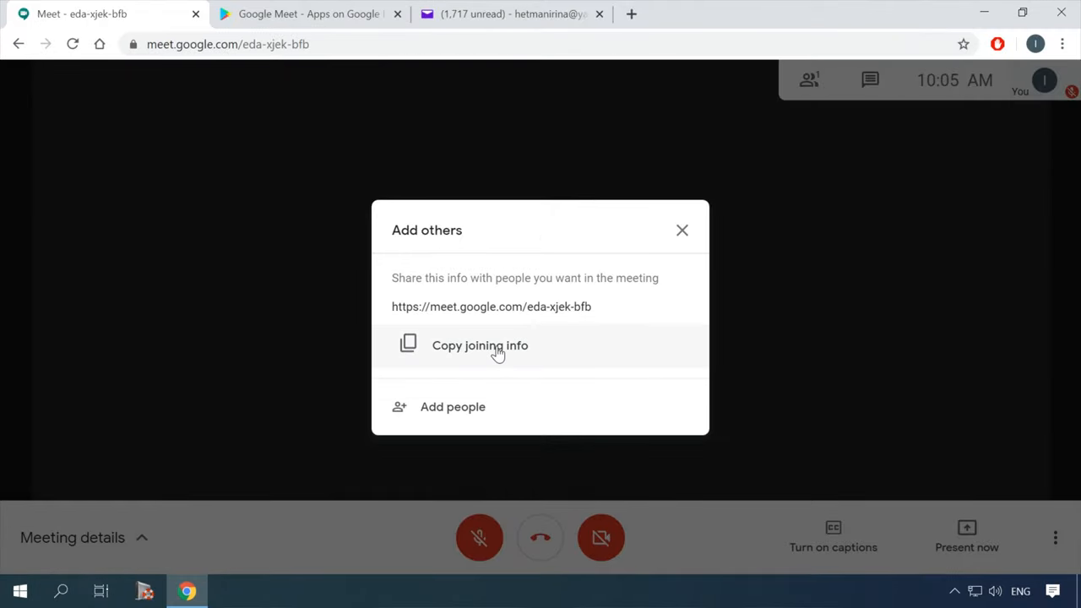
pyautogui.click(480, 344)
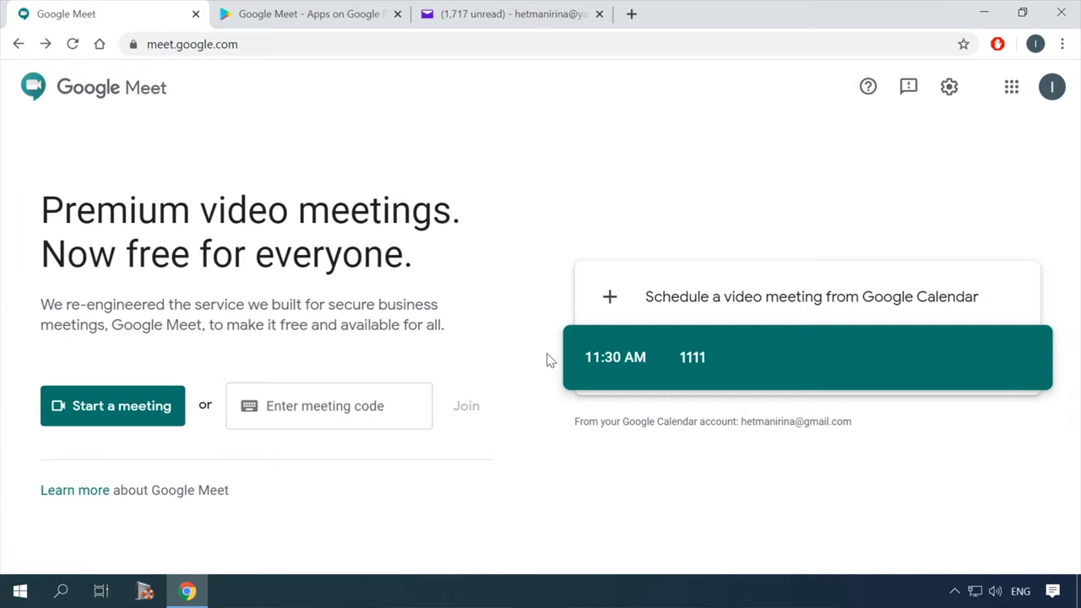
# Try opening the scheduled 11:30 AM 1111 meeting from the start page
pyautogui.click(693, 356)
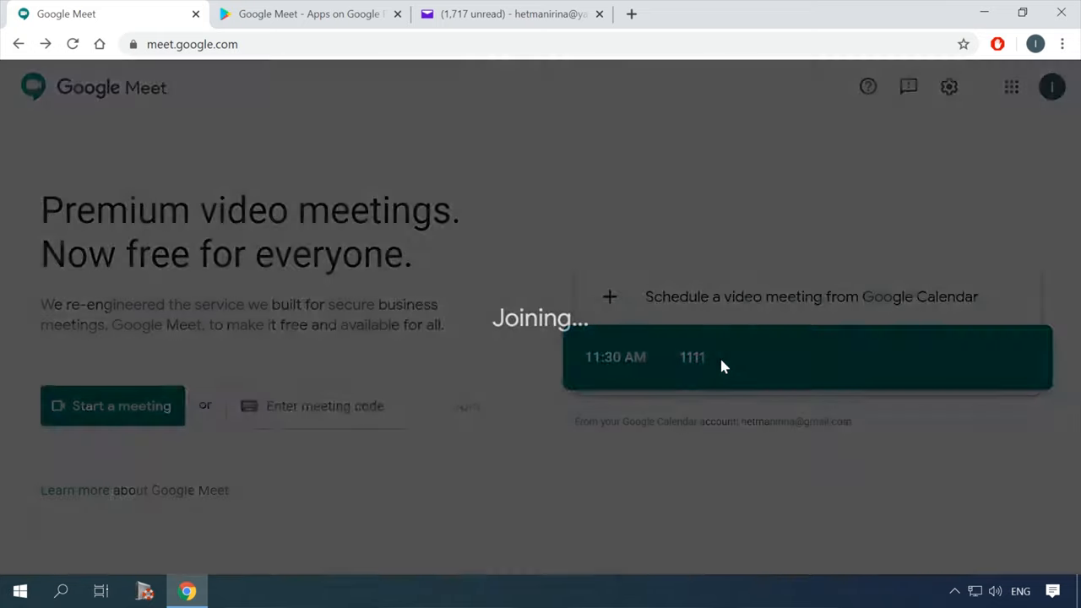
pyautogui.click(692, 356)
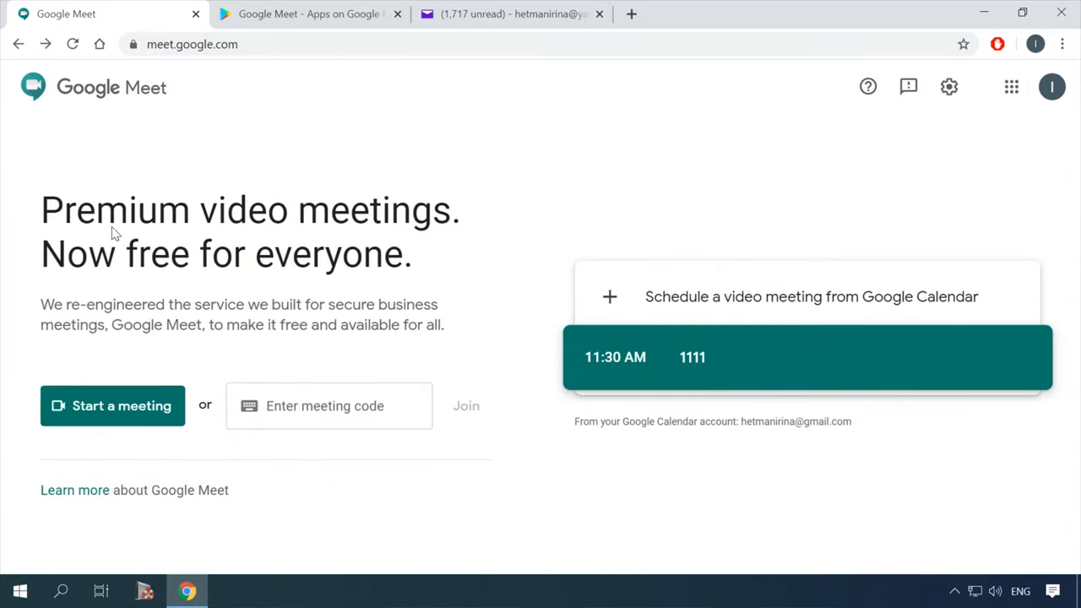
# Enter the meeting code 'ewfw-fwf' and request to join that meeting
pyautogui.click(328, 406)
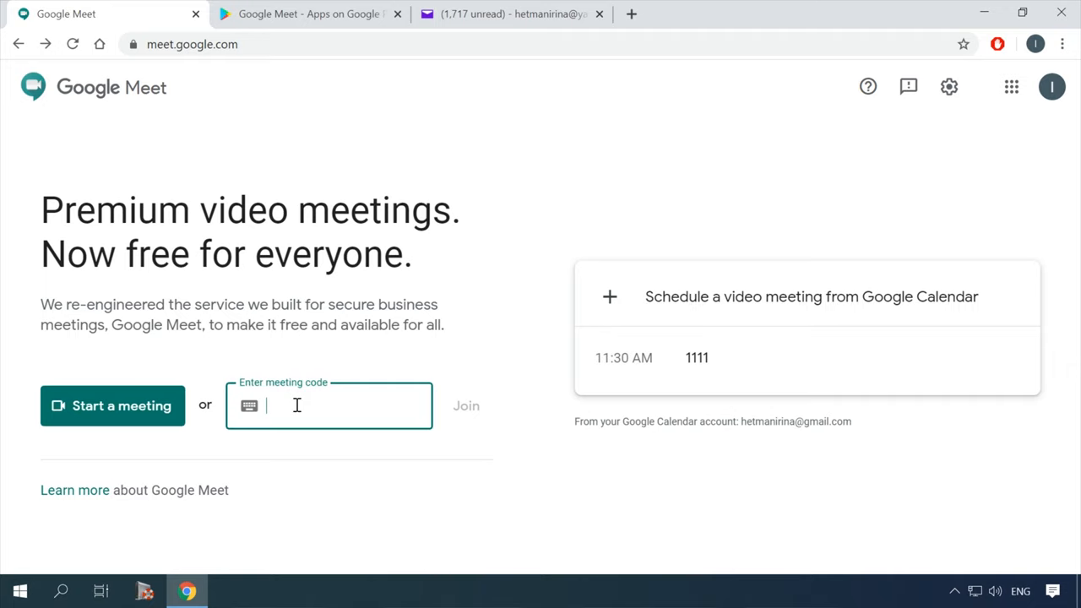
pyautogui.write('ewfw-fwffw-fwfwf')
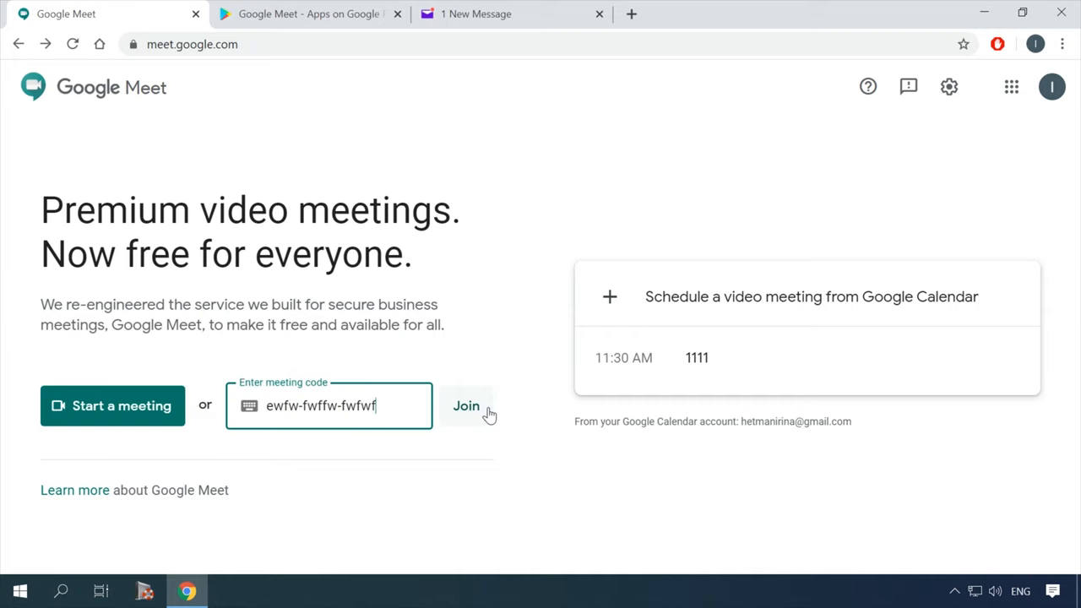
pyautogui.click(510, 14)
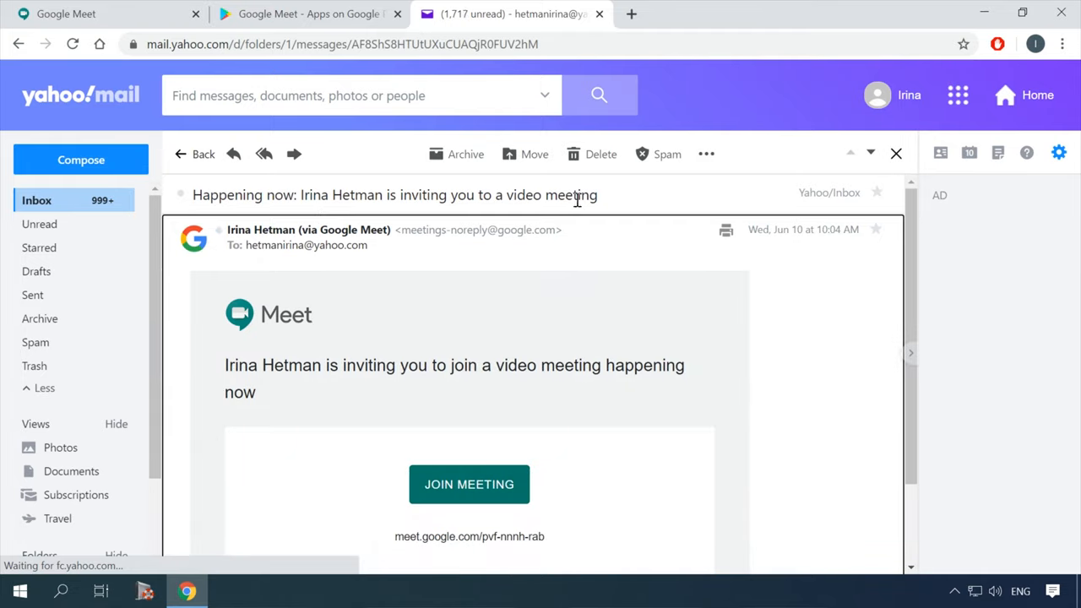
# Follow the emailed invitation link and join the meeting from the Ready to join screen
pyautogui.scroll(-3)
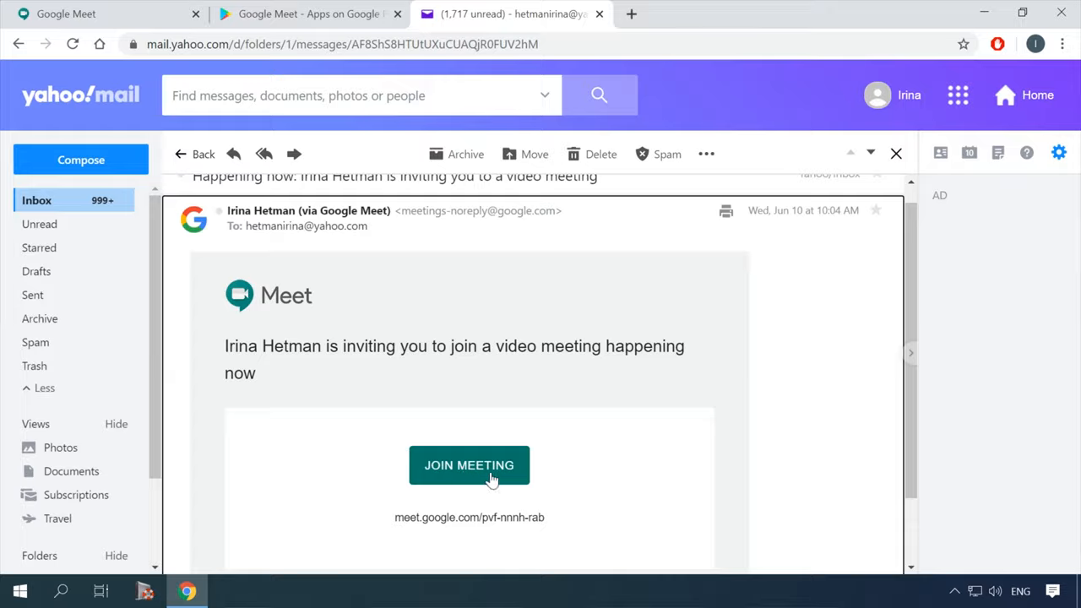
pyautogui.click(470, 465)
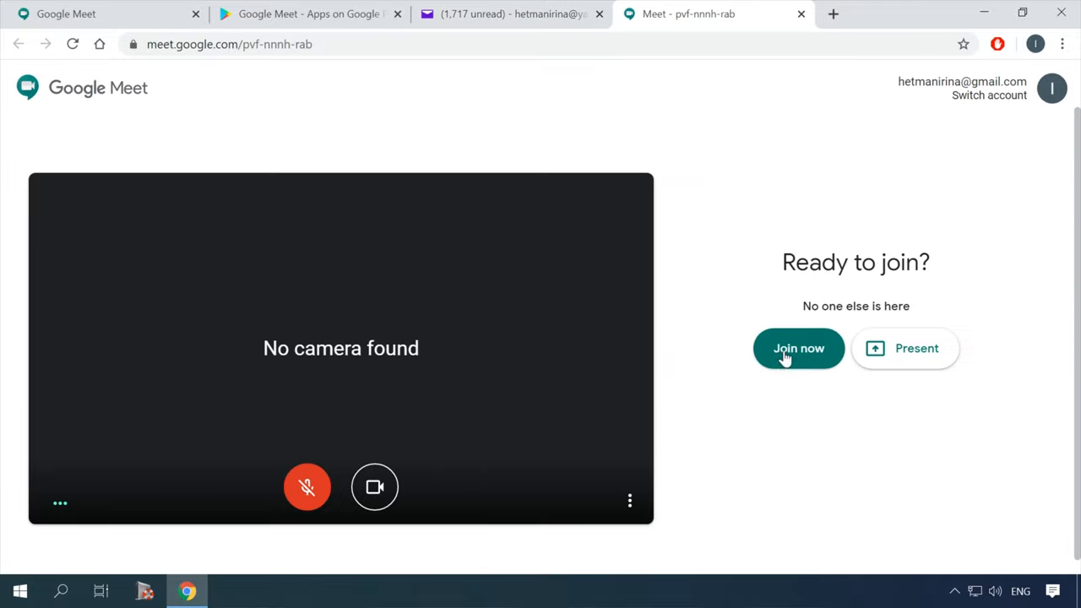
pyautogui.click(797, 348)
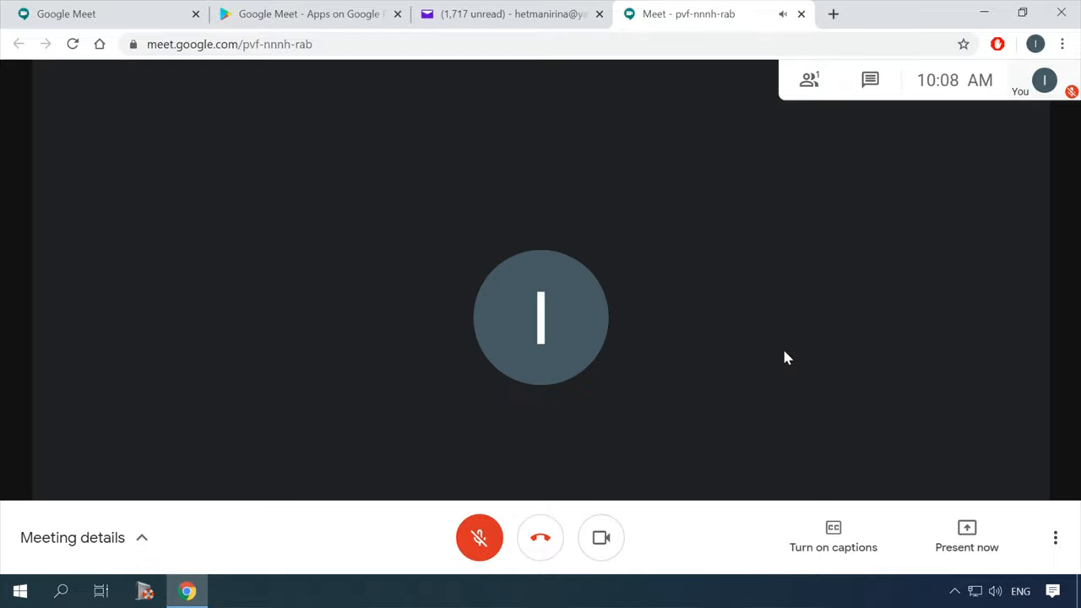
pyautogui.moveTo(601, 537)
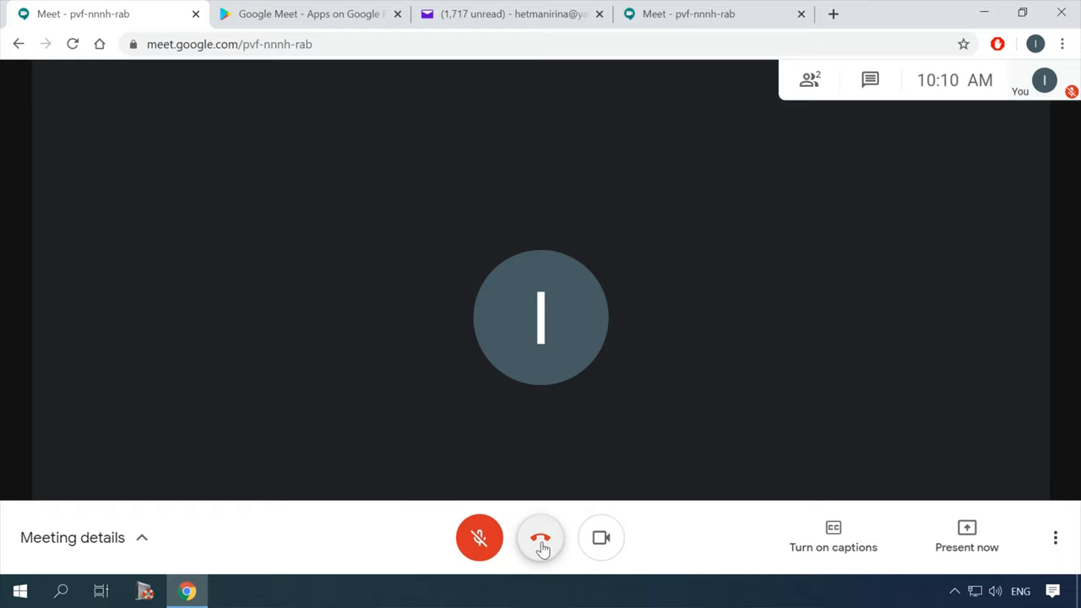
pyautogui.click(966, 537)
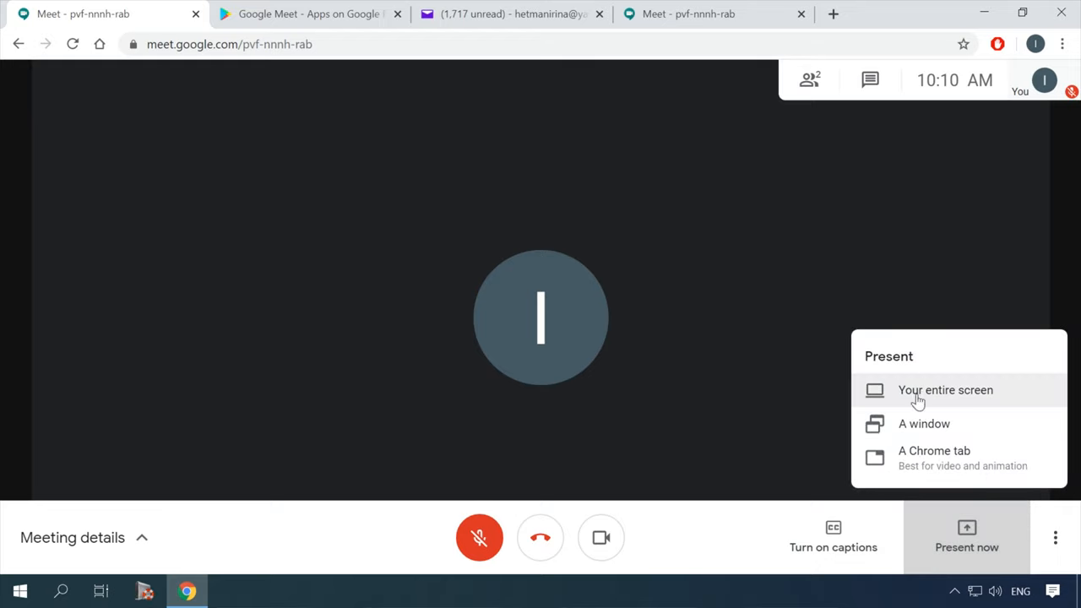
pyautogui.click(946, 389)
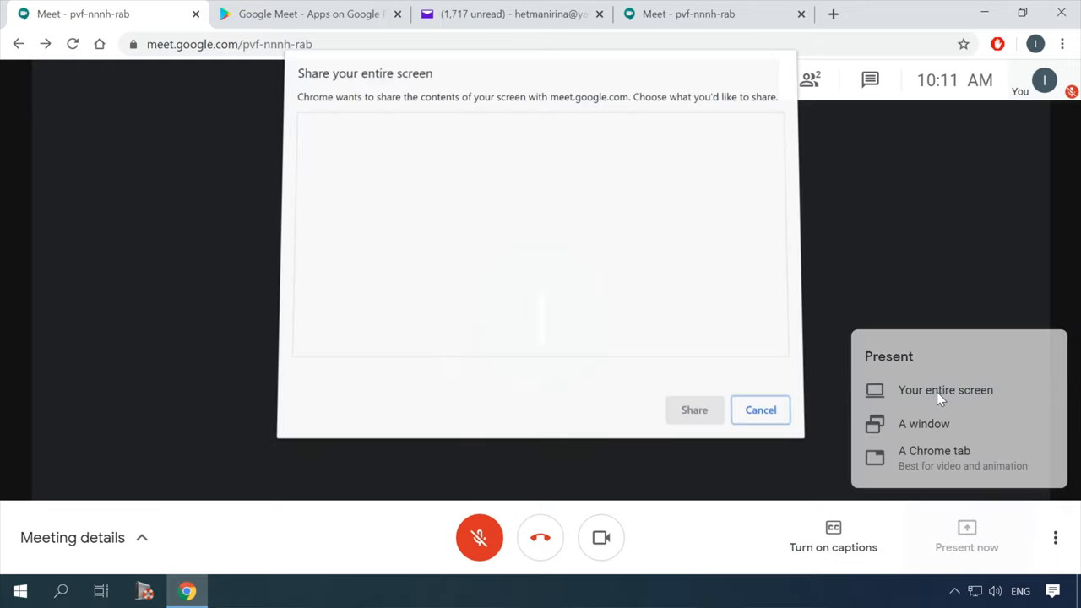
pyautogui.click(946, 388)
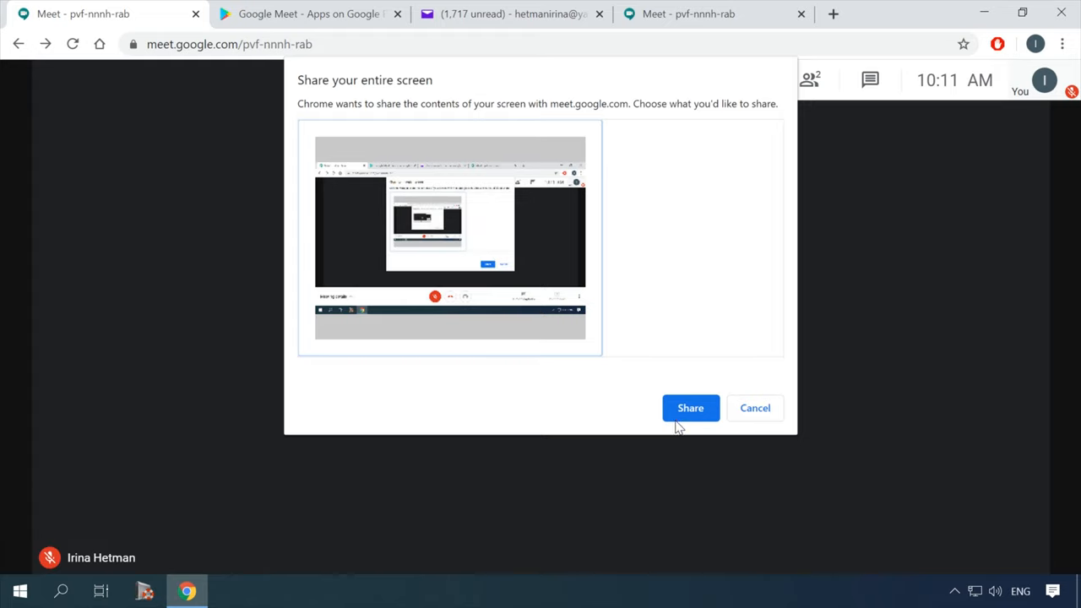
pyautogui.click(690, 407)
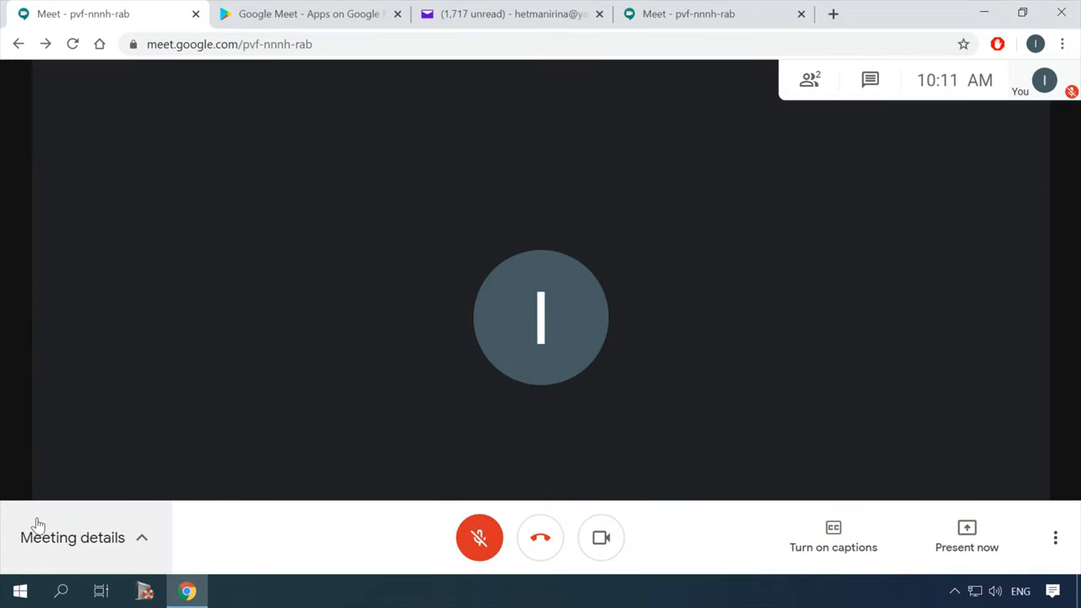
pyautogui.click(73, 537)
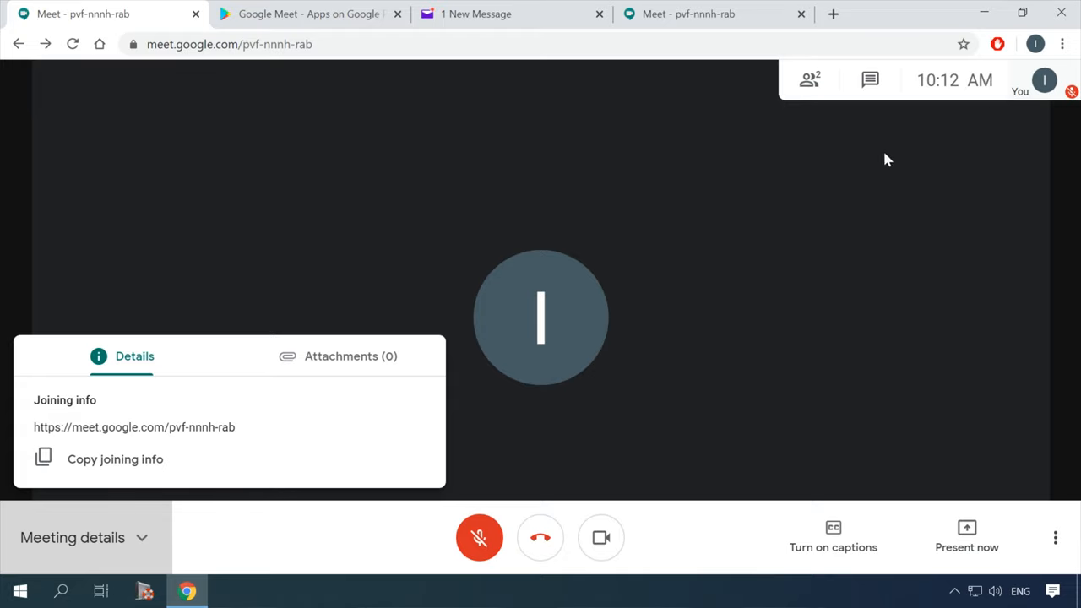
# Close the joining info card, view the People list and dismiss the Add people dialog
pyautogui.click(72, 537)
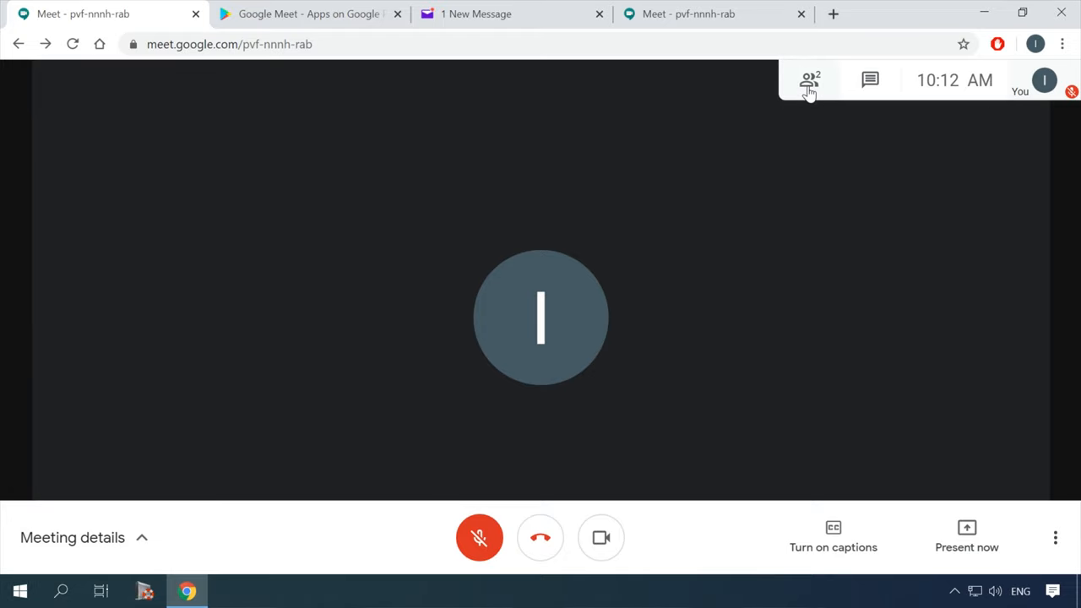
pyautogui.click(807, 81)
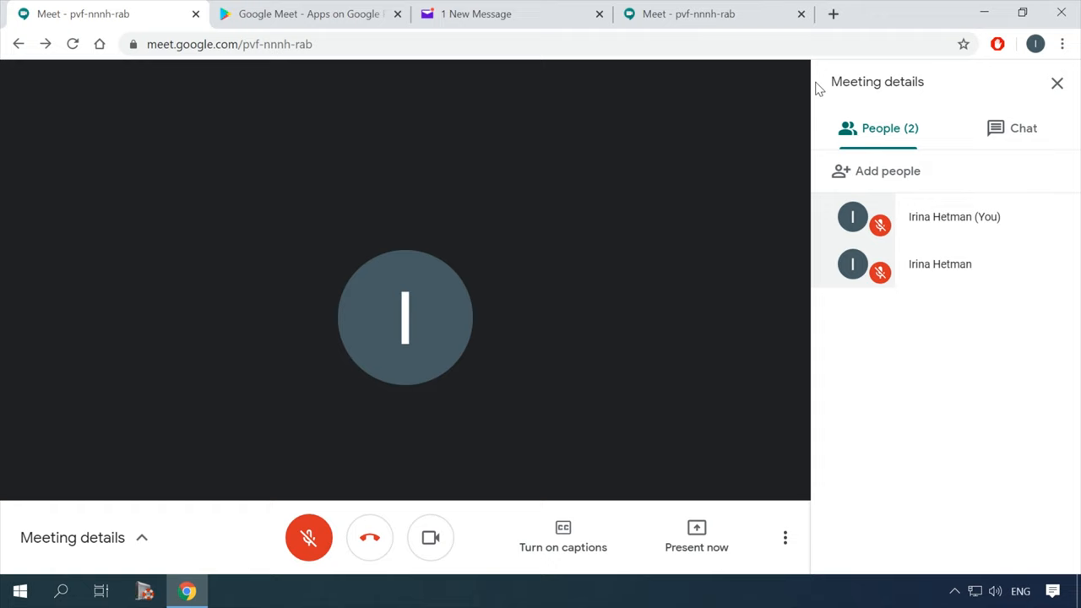
pyautogui.click(889, 171)
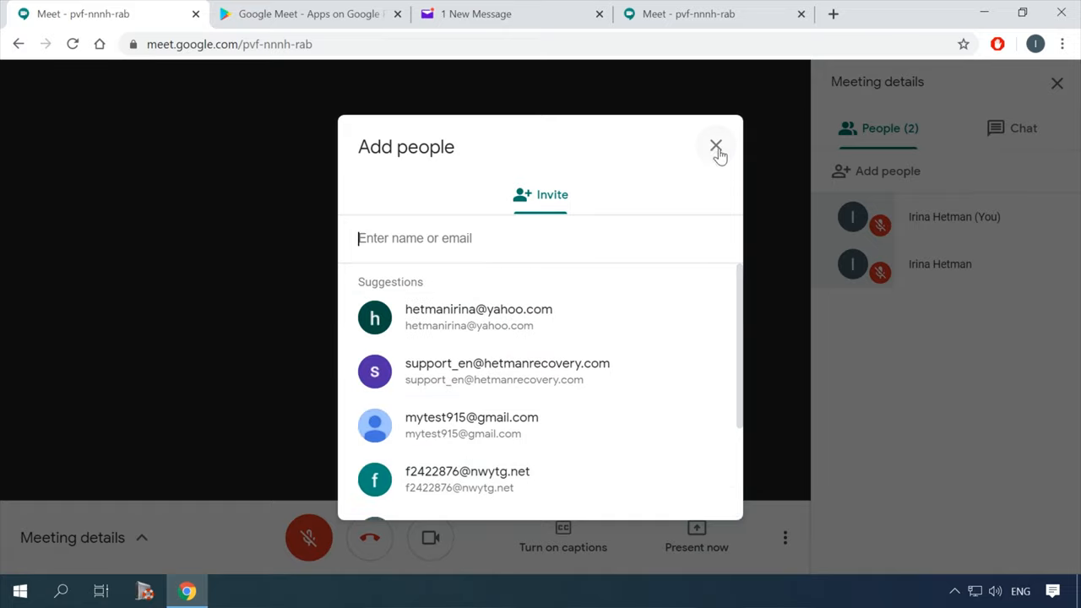
pyautogui.click(717, 146)
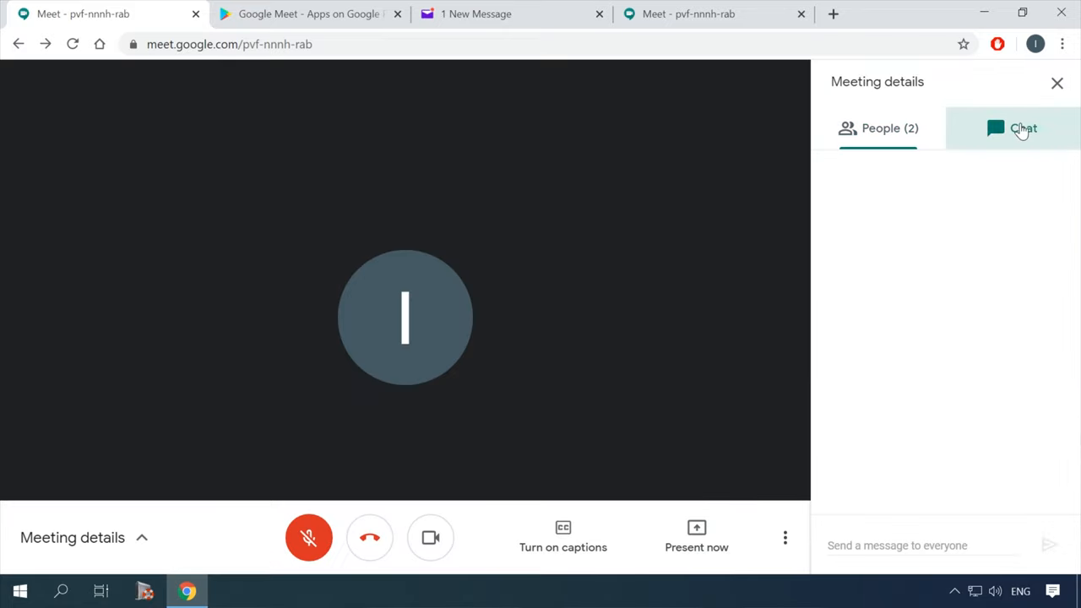
# Send 'hi' to everyone in the meeting chat and close the side panel
pyautogui.write('hi')
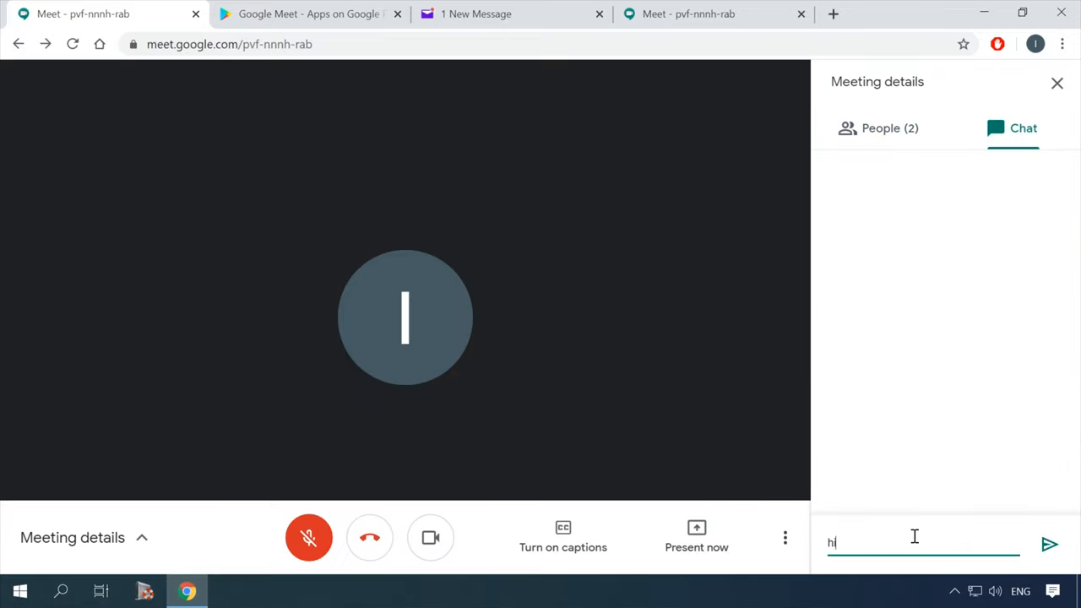
pyautogui.click(1049, 544)
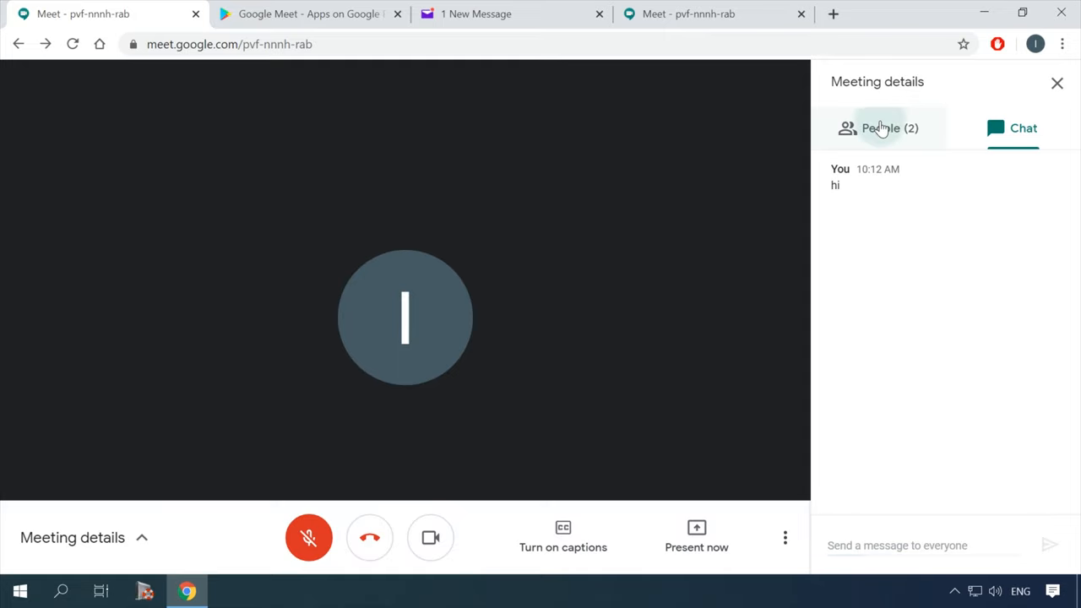
pyautogui.click(1057, 83)
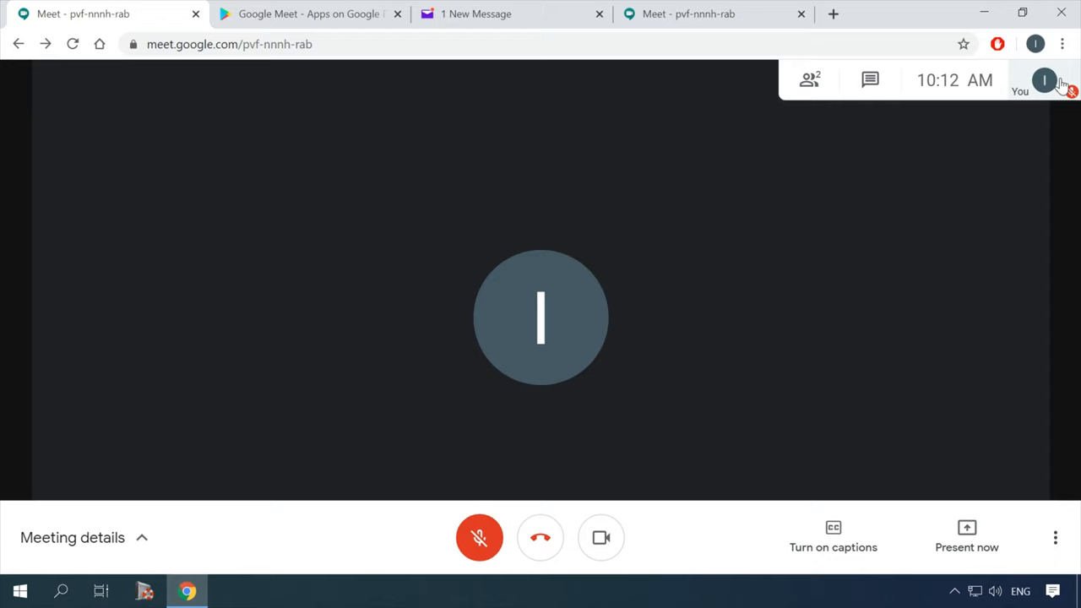
pyautogui.click(1054, 537)
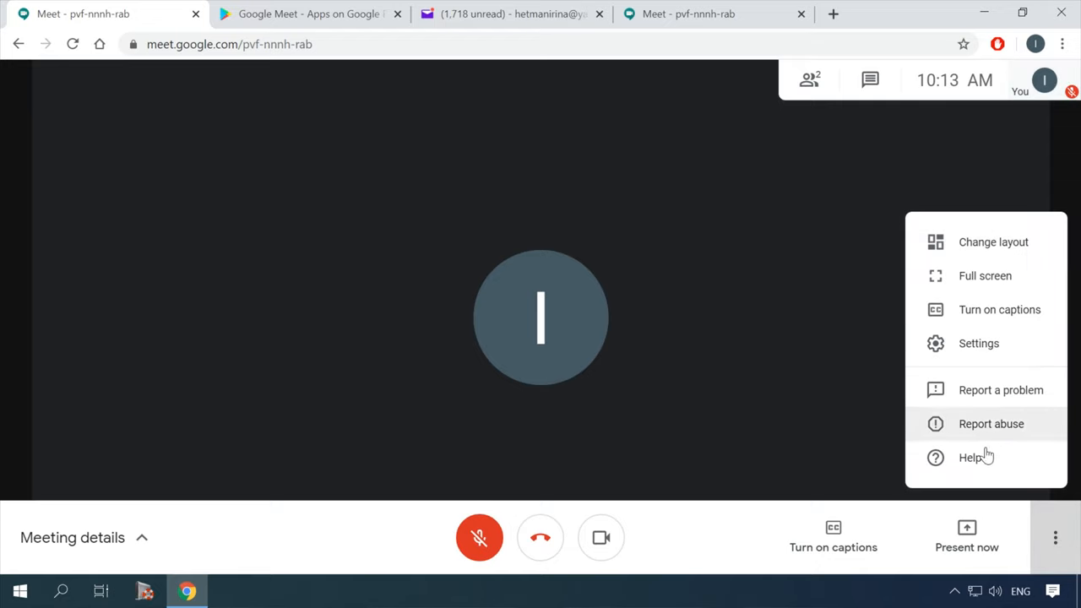
pyautogui.moveTo(993, 243)
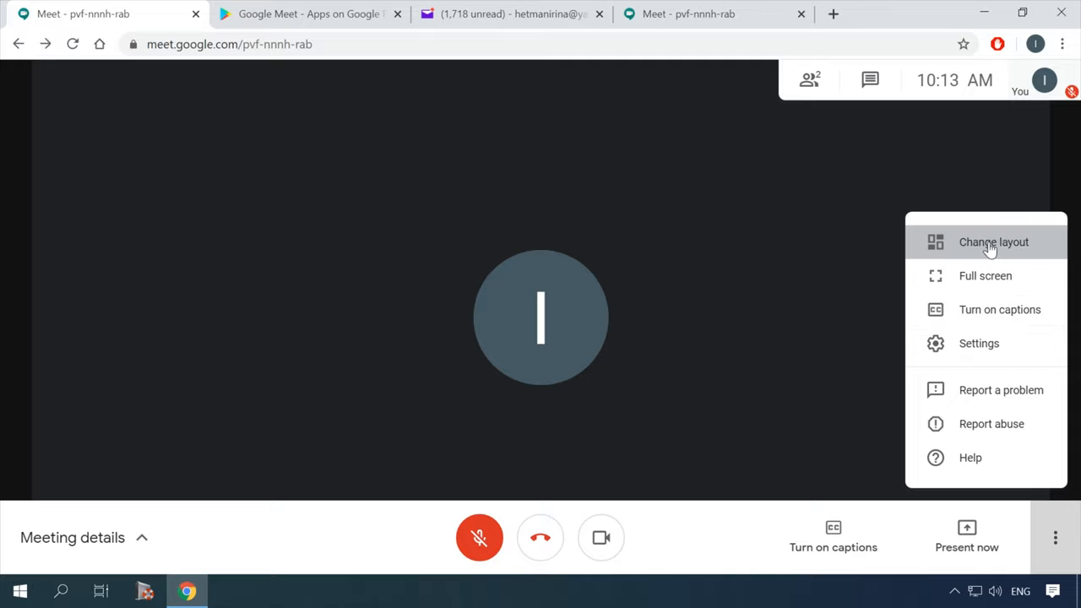
# Review the Change layout choices without changing anything and turn captions on
pyautogui.click(994, 241)
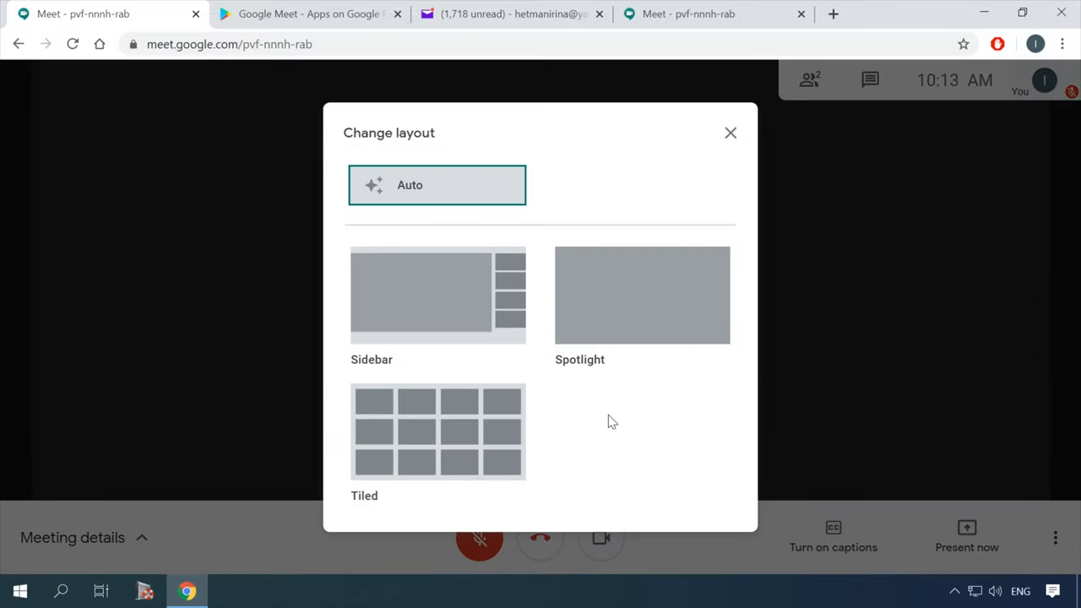
pyautogui.click(730, 132)
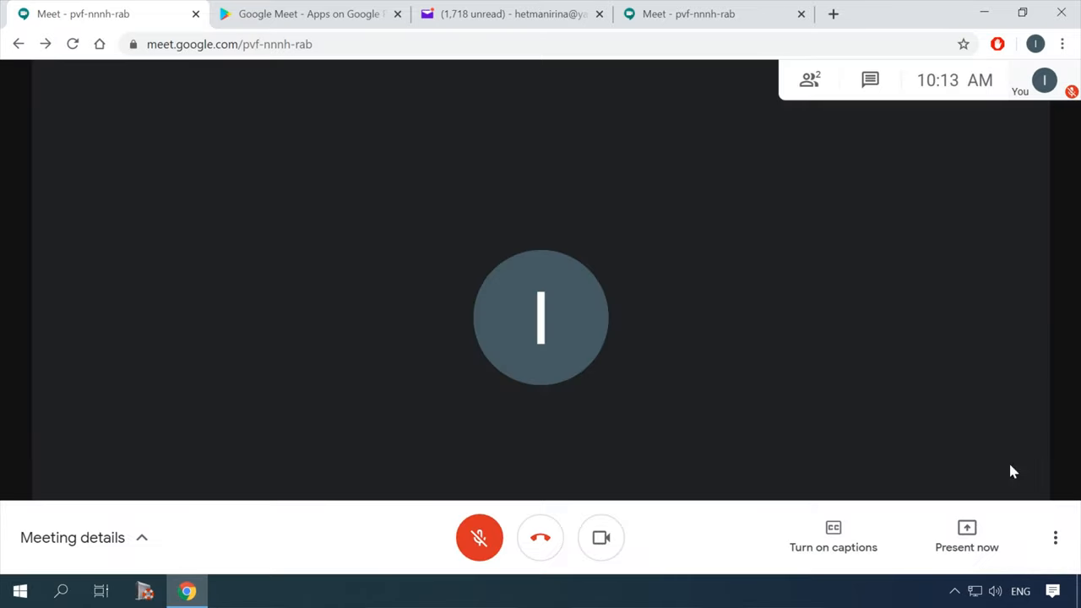
pyautogui.click(1054, 537)
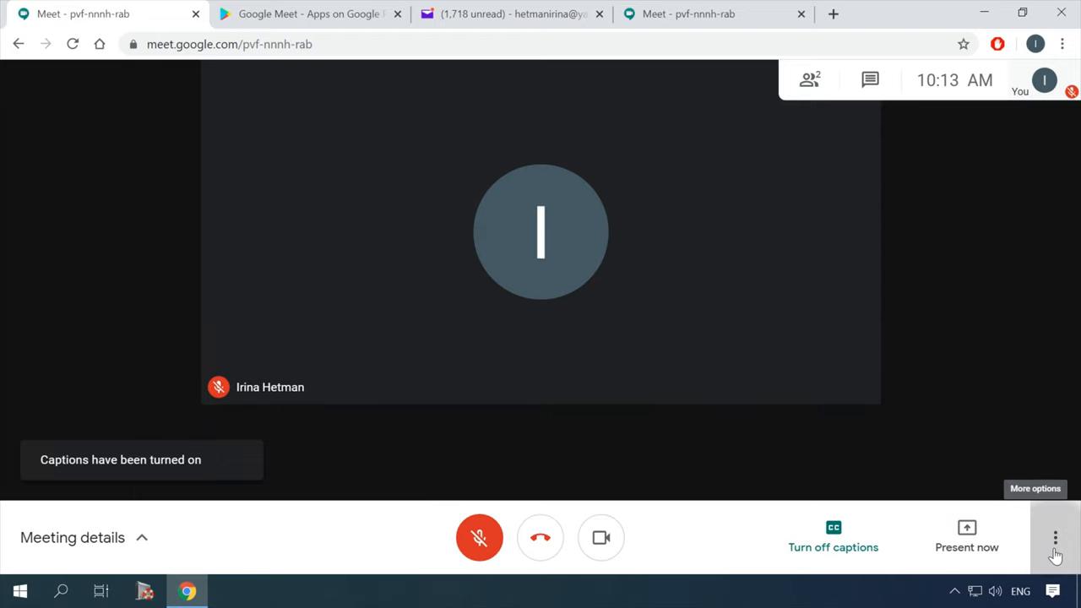
# Review the Audio settings from More options > Settings
pyautogui.click(1054, 537)
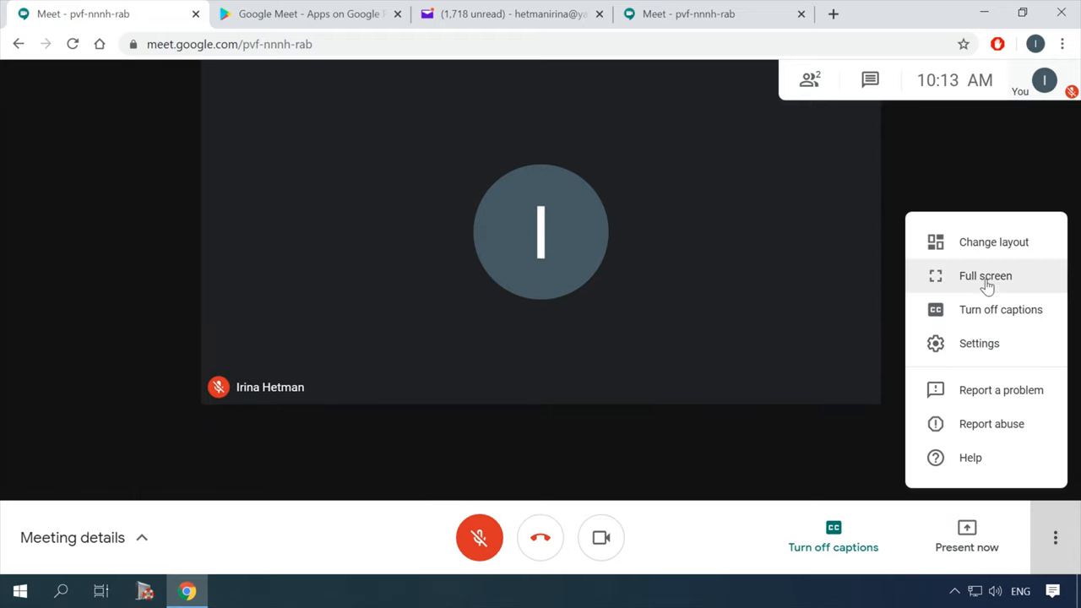
pyautogui.click(979, 342)
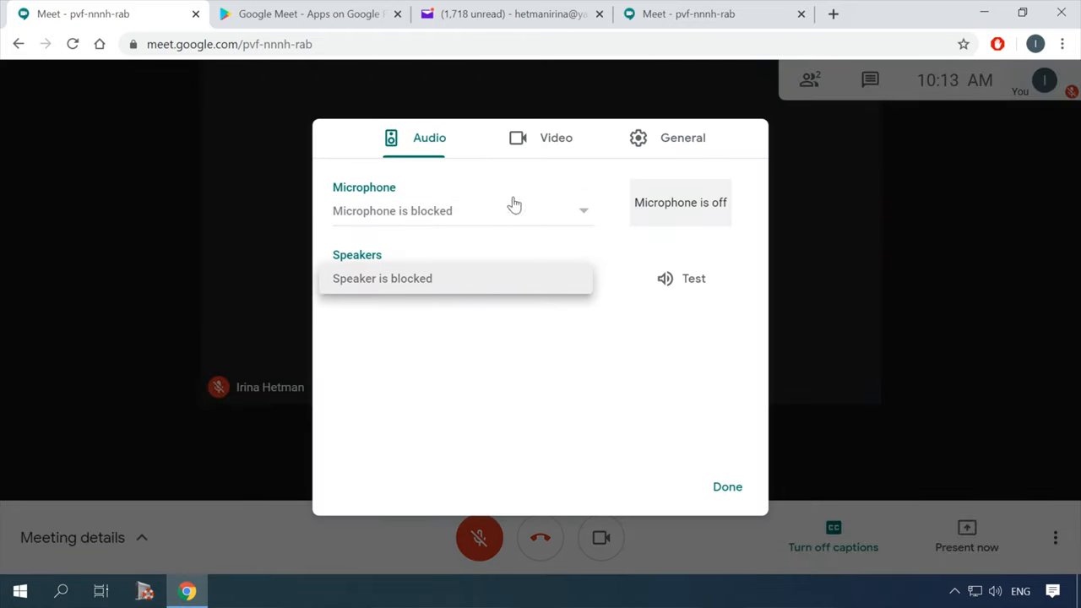
pyautogui.click(555, 139)
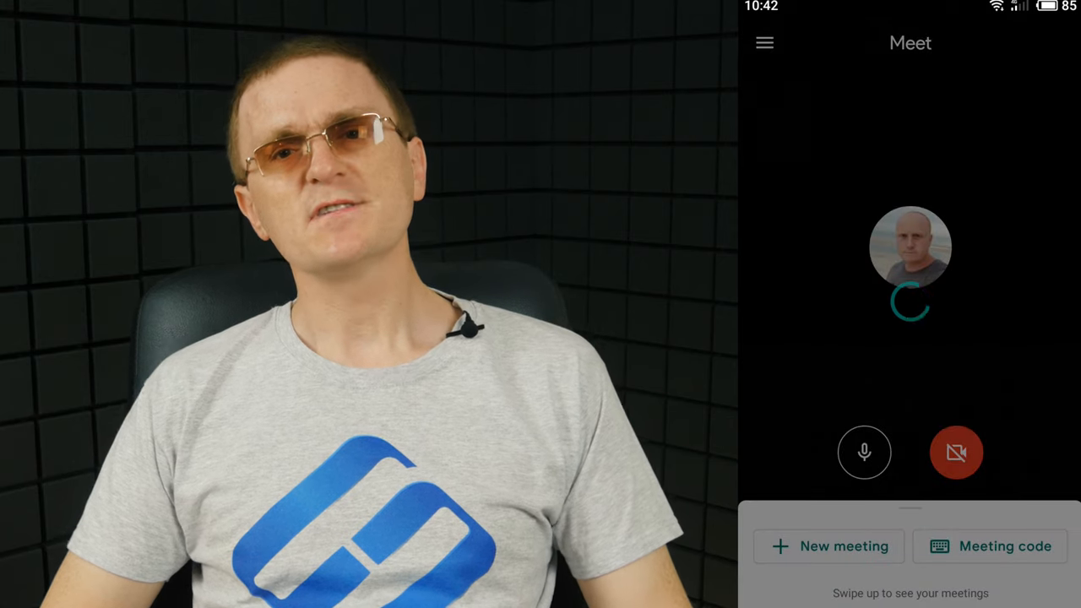
# Start a new meeting on the phone and dismiss the invite-sharing card
pyautogui.click(828, 545)
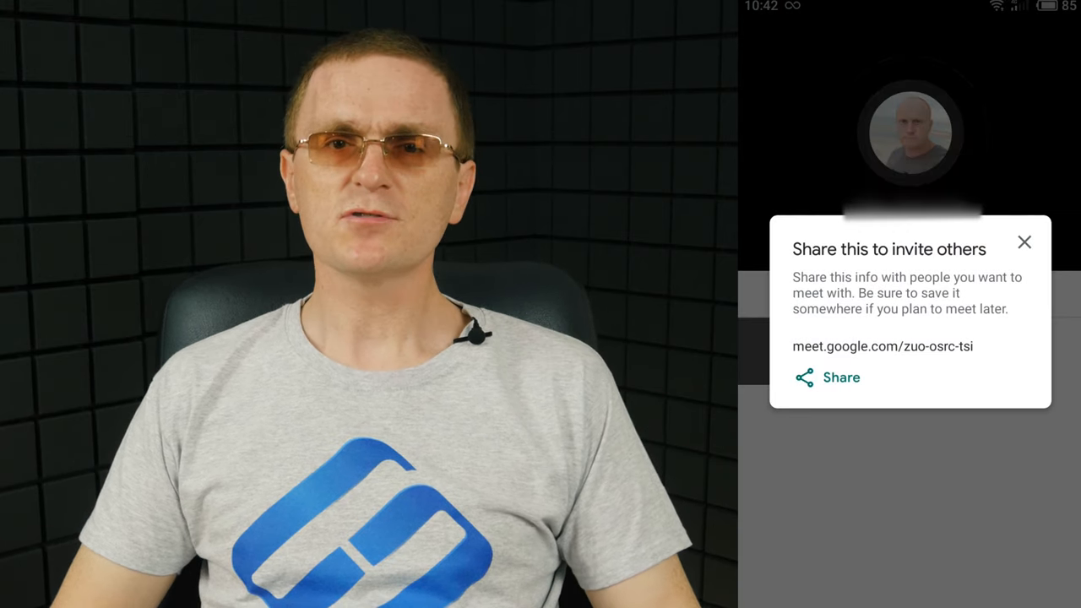
pyautogui.click(826, 377)
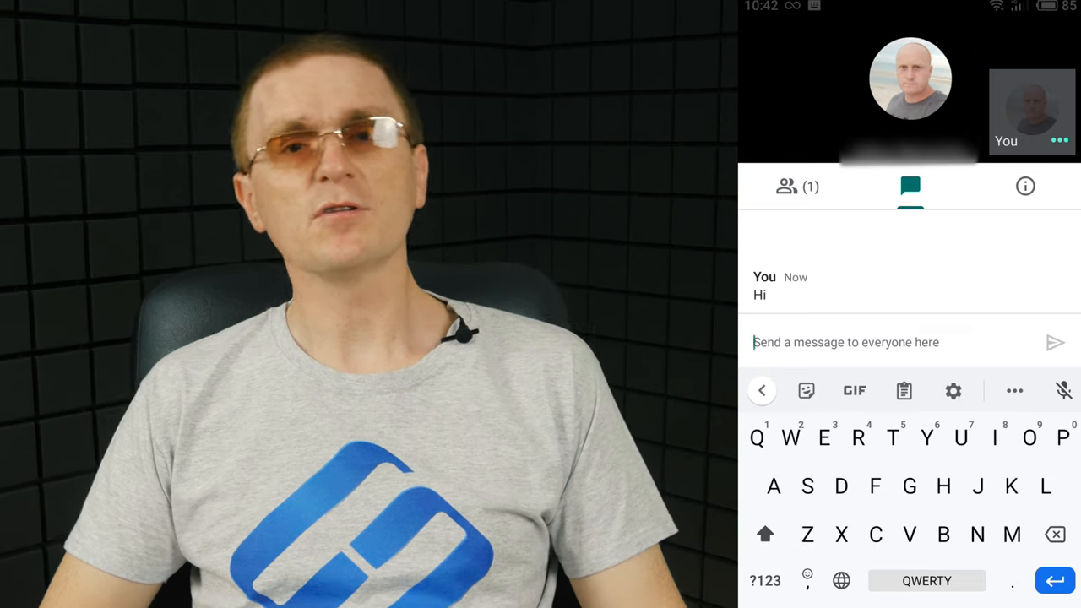
# Review the meeting's joining info and its participant list after sending Hi in chat
pyautogui.click(1023, 185)
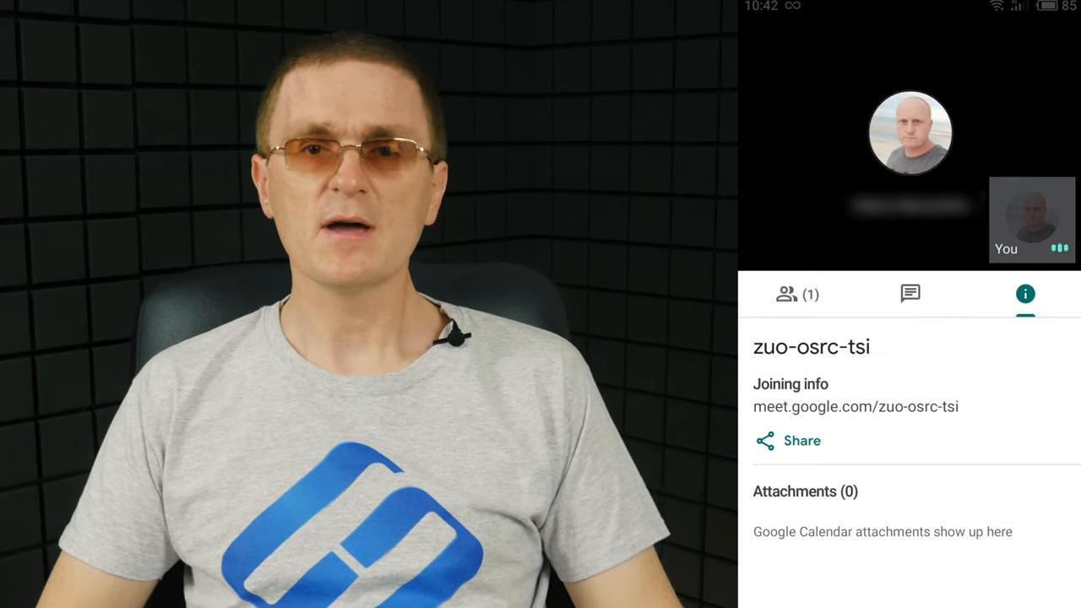
pyautogui.click(788, 294)
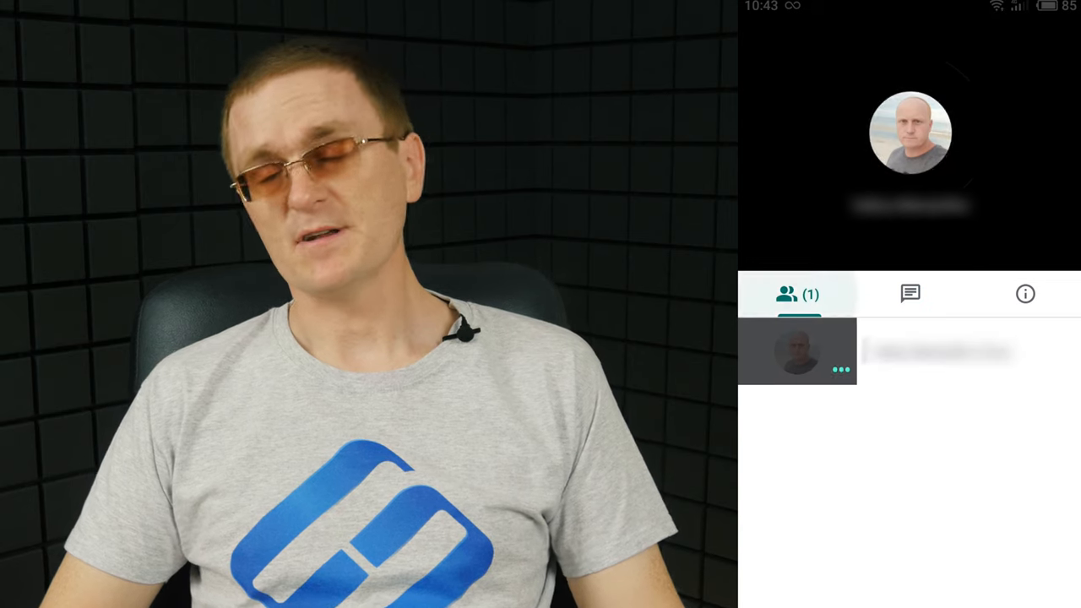